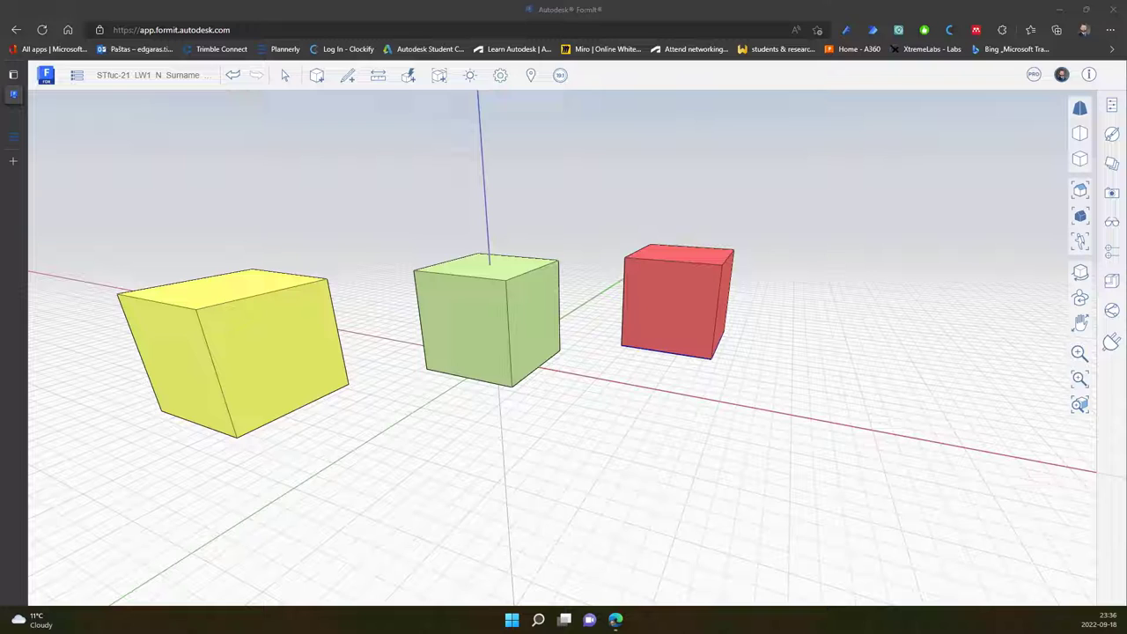
pyautogui.moveTo(343, 473)
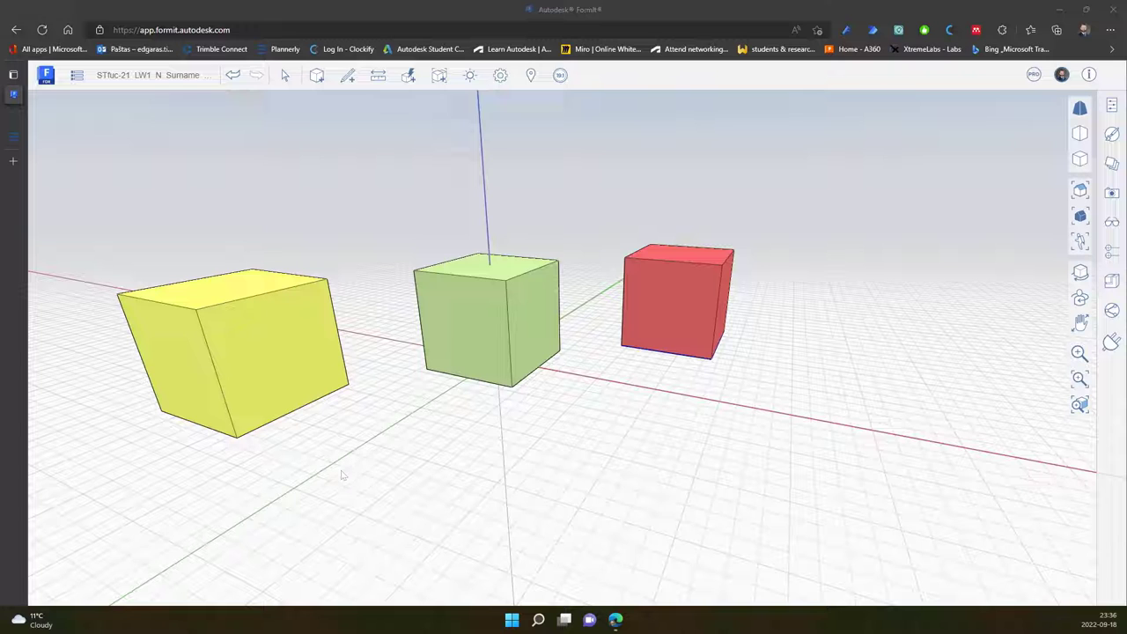
# Bring up the Visual Styles surface settings beside the three coloured cubes.
pyautogui.click(1111, 192)
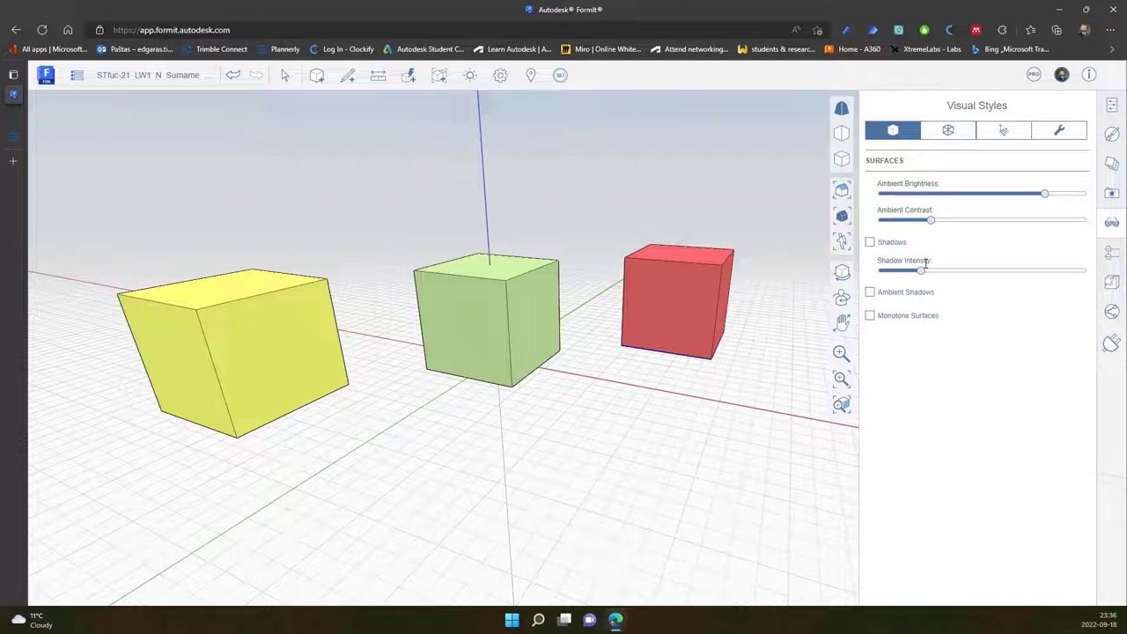
# Enable cast shadows and try ambient brightness and contrast, leaving contrast slightly lowered.
pyautogui.click(870, 241)
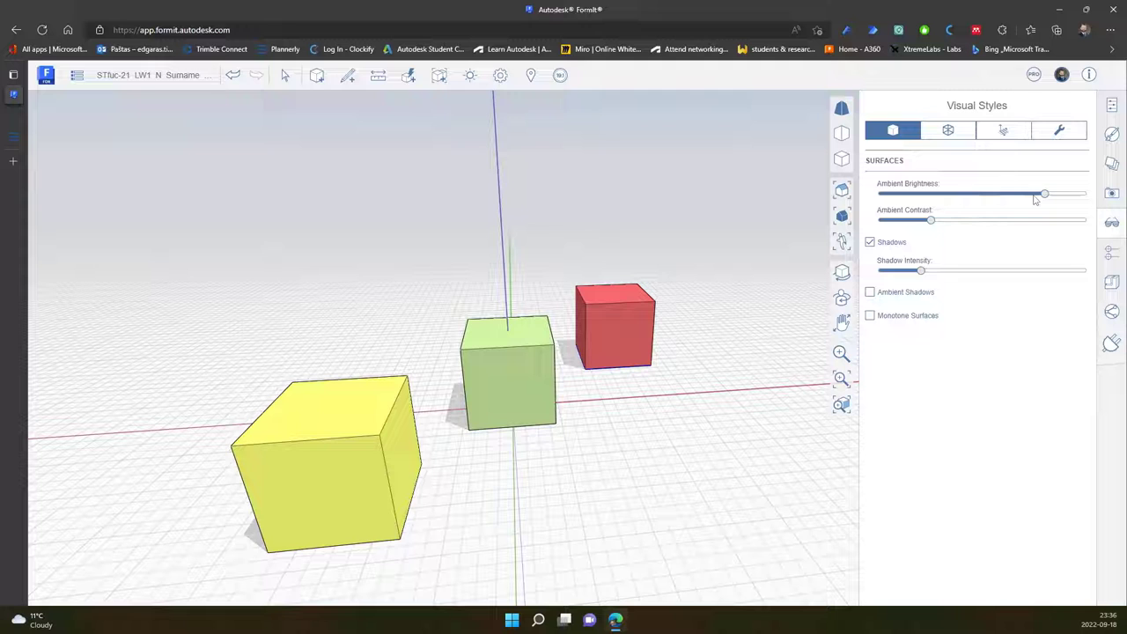
pyautogui.moveTo(1042, 194); pyautogui.dragTo(901, 194)
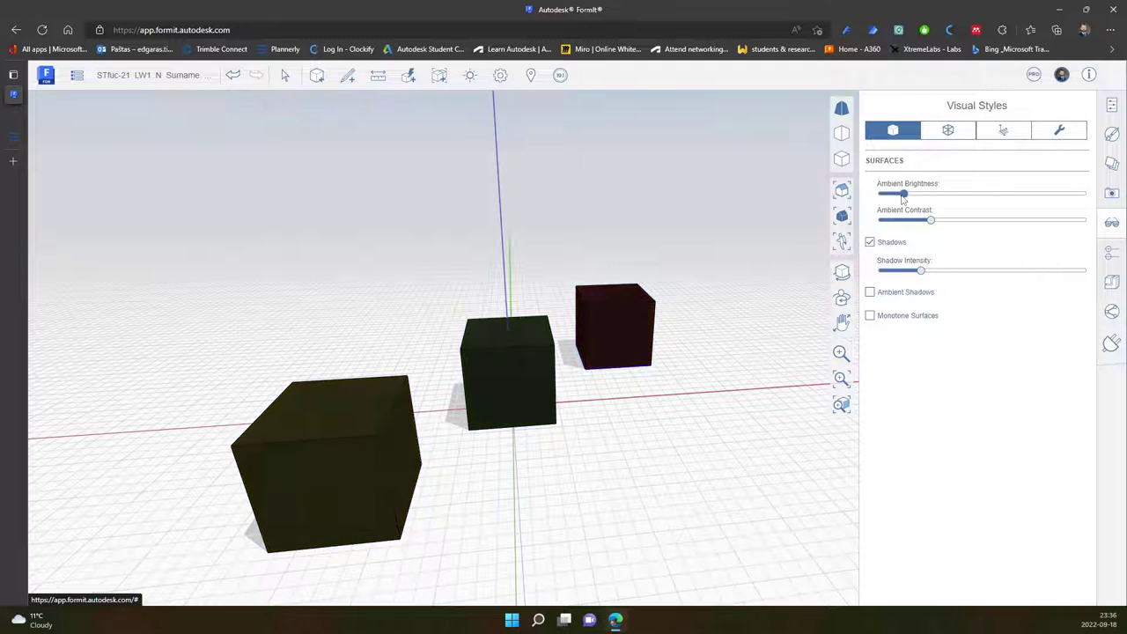
pyautogui.moveTo(901, 194); pyautogui.dragTo(1035, 194)
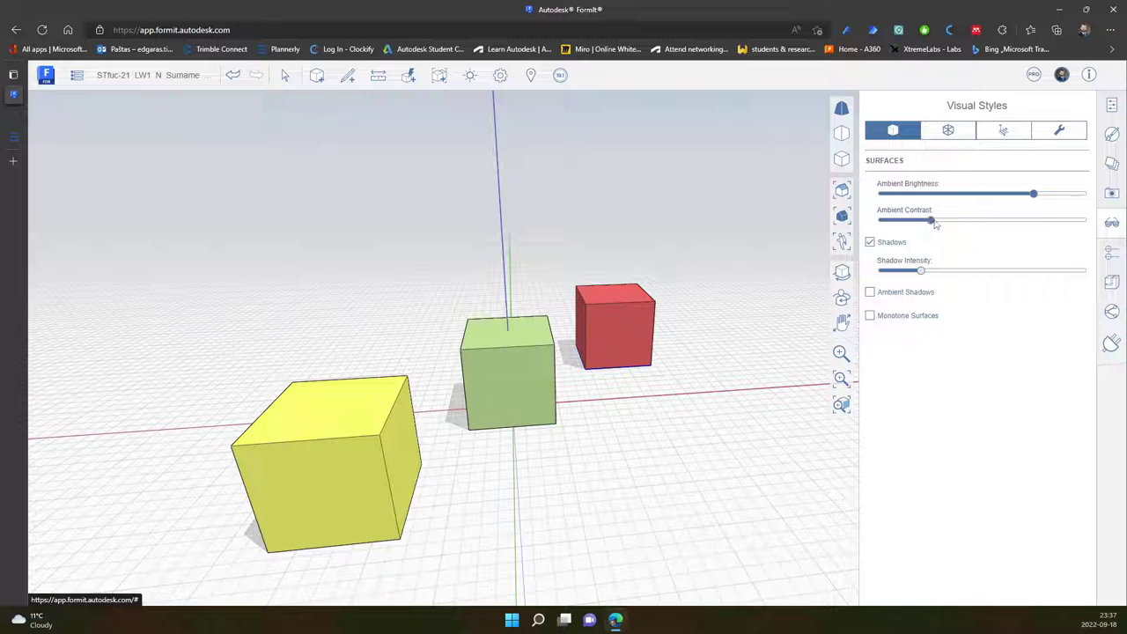
pyautogui.moveTo(929, 221); pyautogui.dragTo(1085, 221)
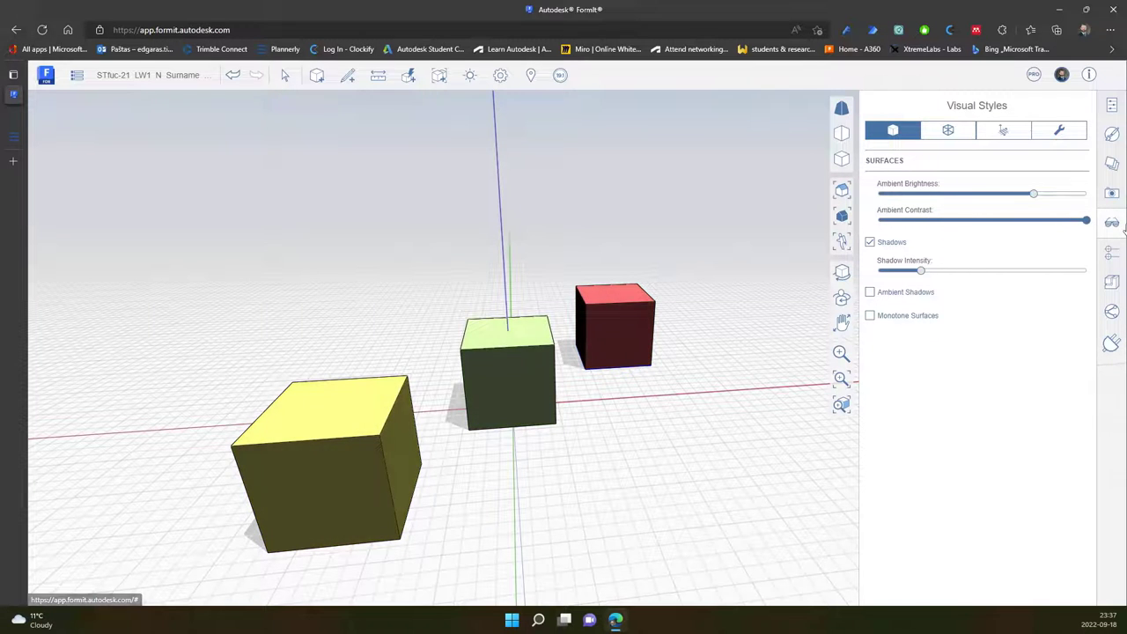
pyautogui.moveTo(1084, 220); pyautogui.dragTo(934, 220)
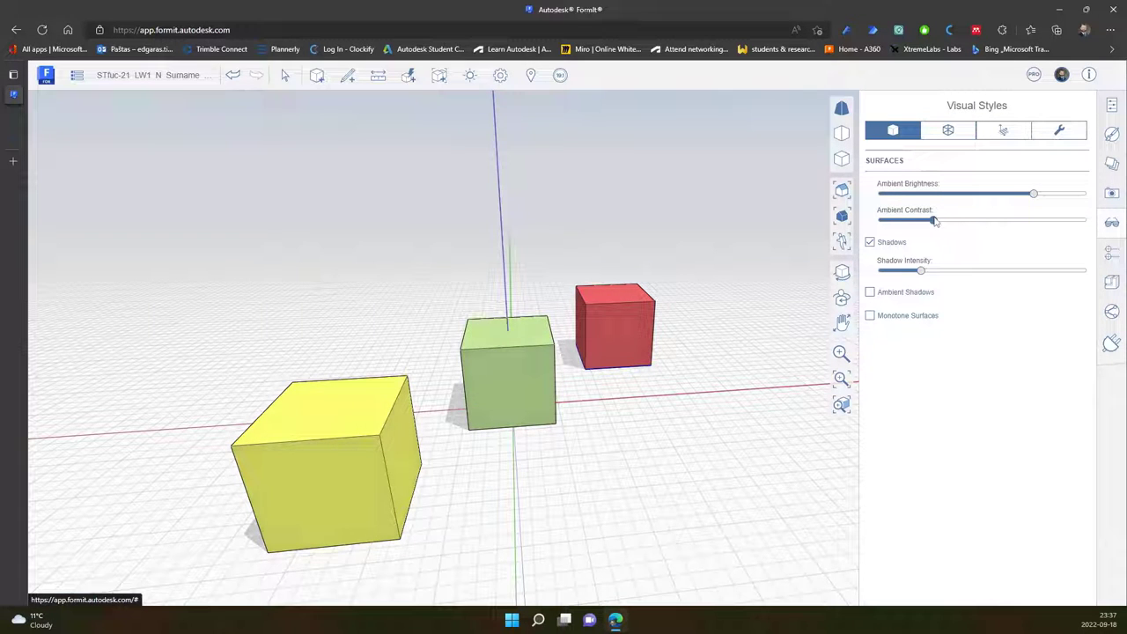
# Lighten shadow intensity, enable ambient shadows, and keep full colour after trying monochrome surfaces.
pyautogui.moveTo(919, 272); pyautogui.dragTo(1039, 271)
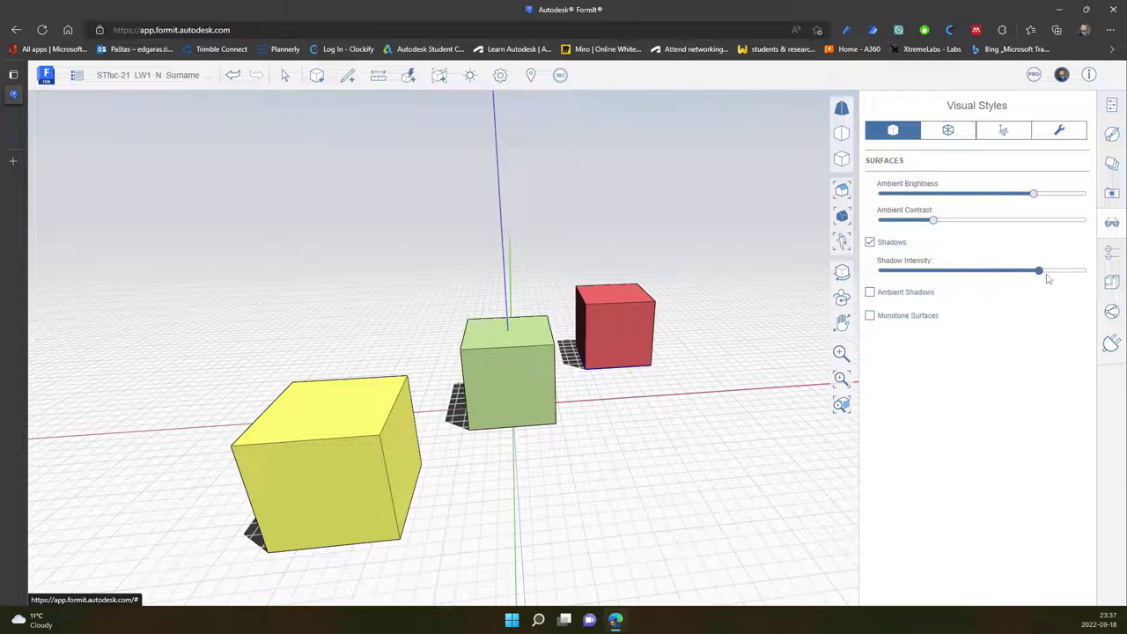
pyautogui.moveTo(1037, 271); pyautogui.dragTo(972, 271)
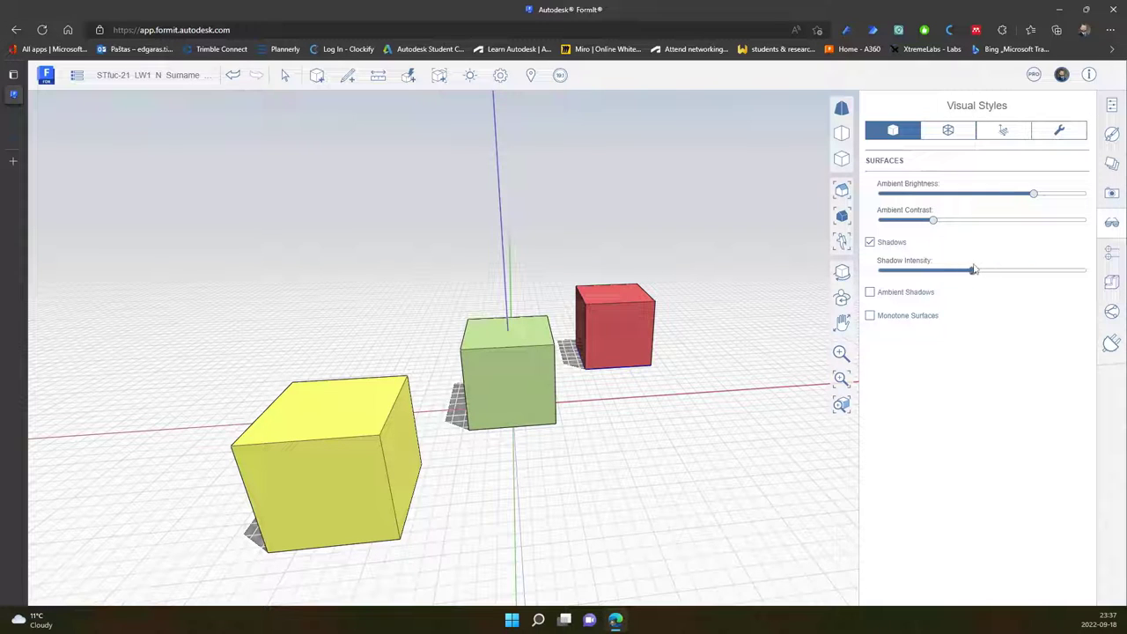
pyautogui.moveTo(972, 270); pyautogui.dragTo(935, 269)
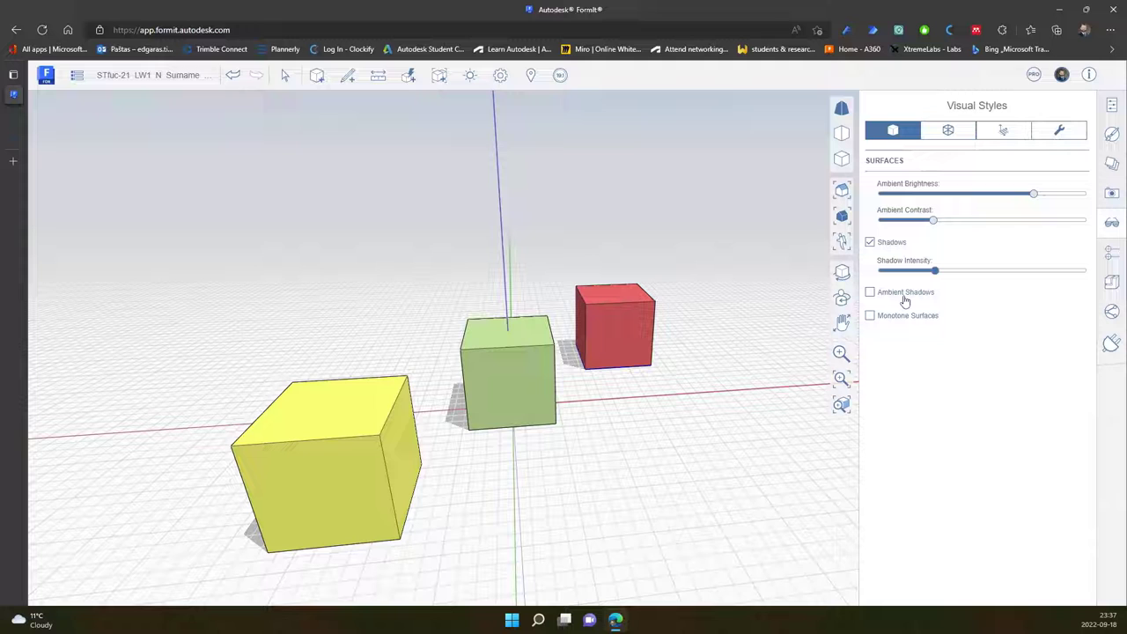
pyautogui.click(870, 293)
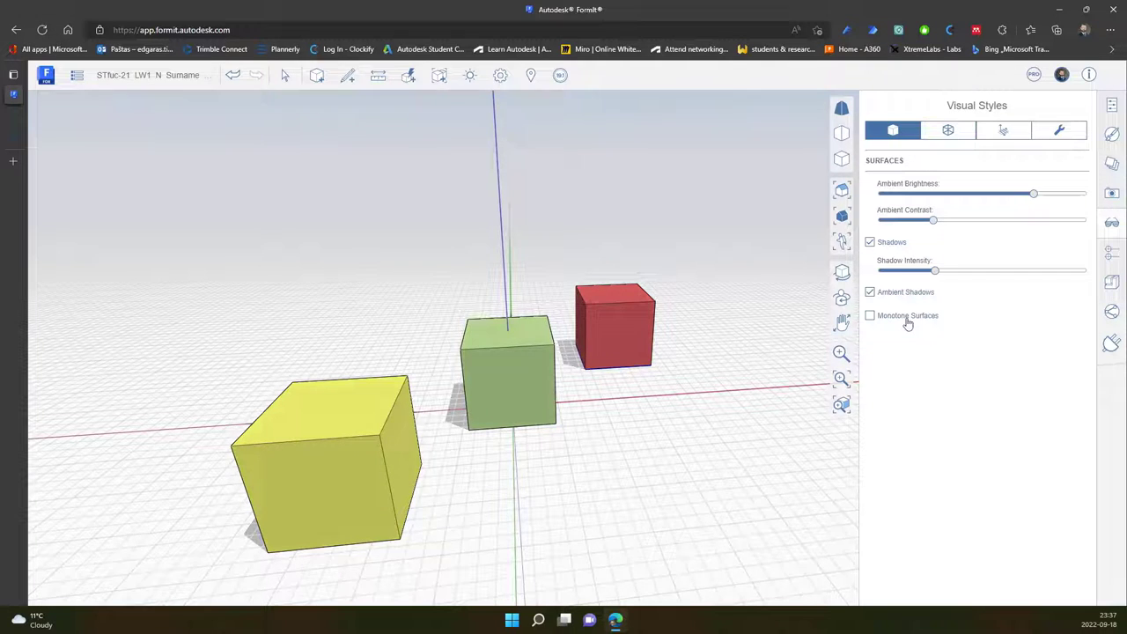
pyautogui.click(870, 315)
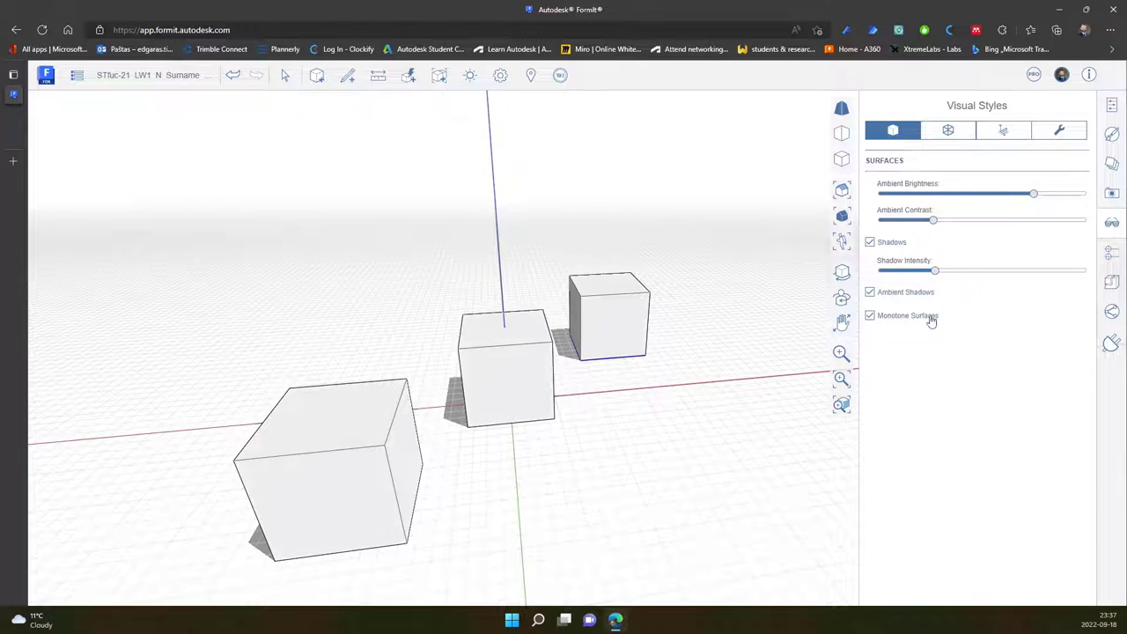
pyautogui.click(870, 315)
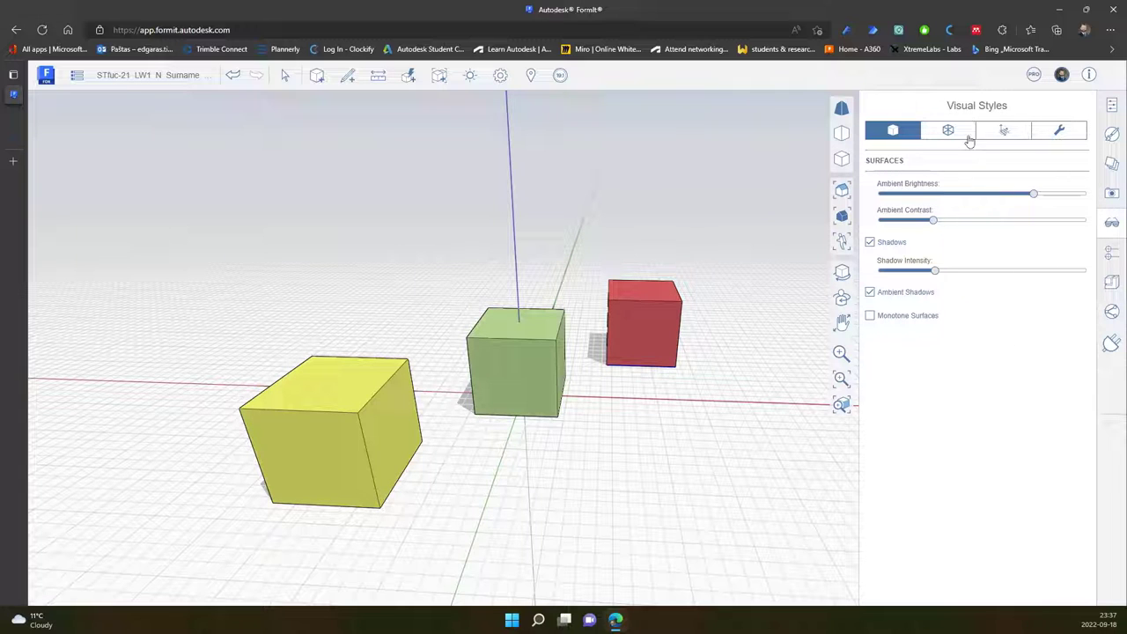
# Switch to edge settings and draw the cube edges thick.
pyautogui.click(947, 131)
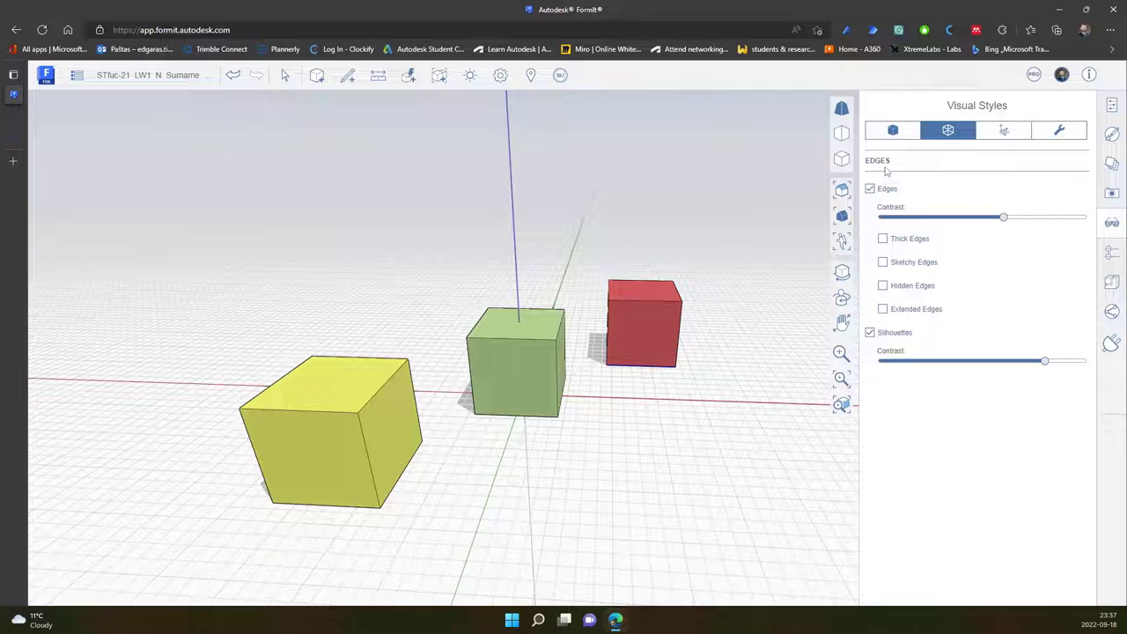
pyautogui.click(869, 188)
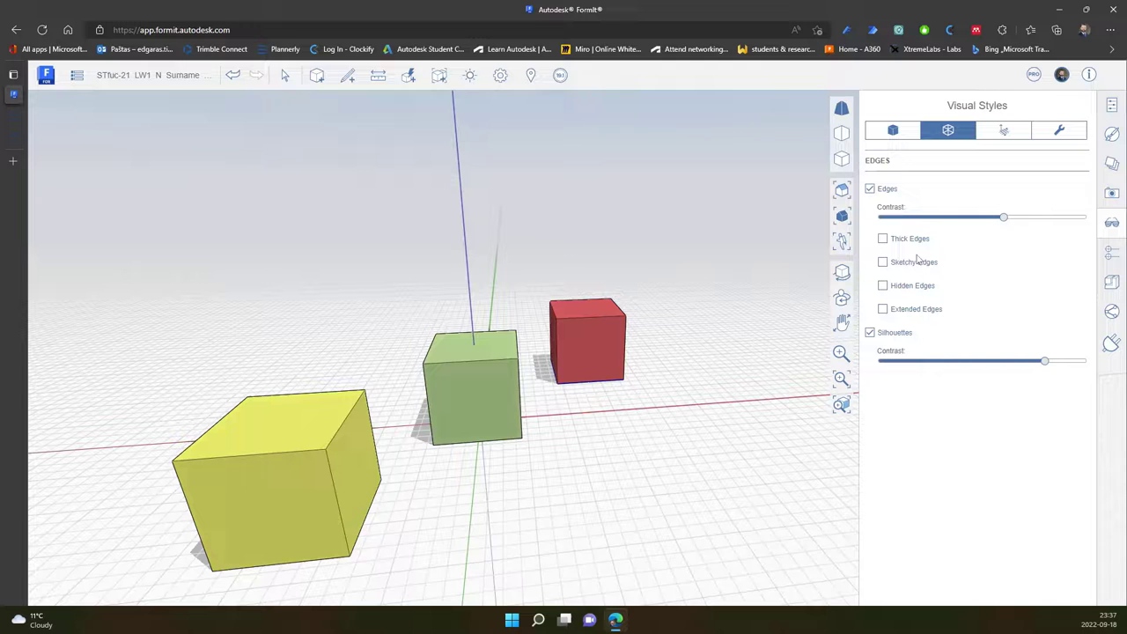
pyautogui.click(884, 239)
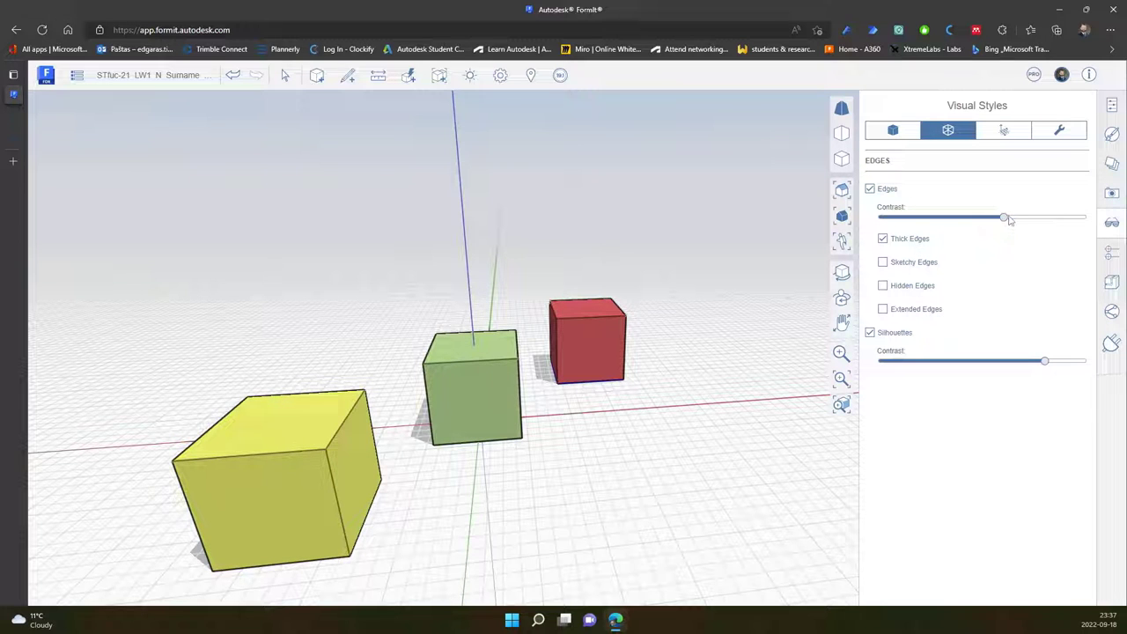
# Set edge contrast to a moderate level and give the edges a sketchy look.
pyautogui.moveTo(1004, 219); pyautogui.dragTo(1041, 218)
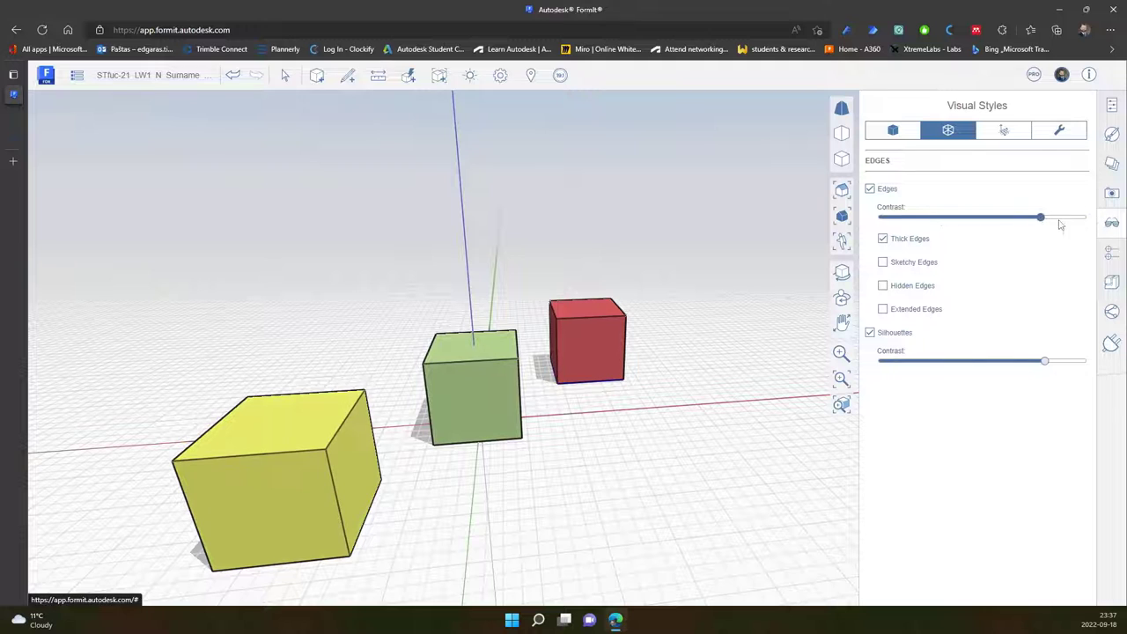
pyautogui.moveTo(1041, 219); pyautogui.dragTo(889, 219)
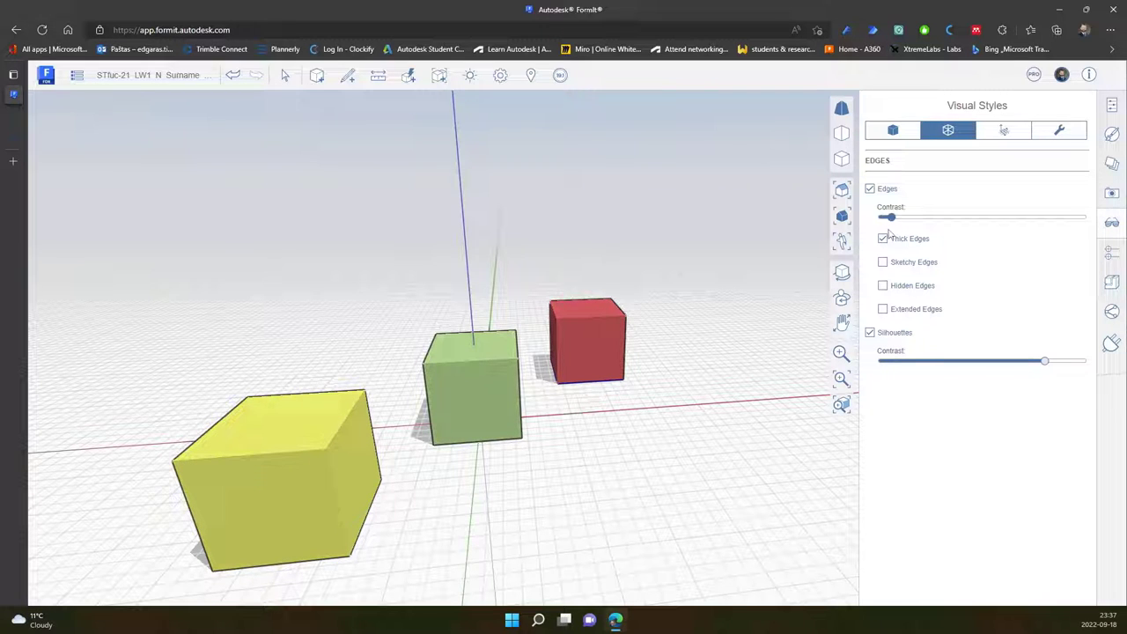
pyautogui.moveTo(889, 218); pyautogui.dragTo(993, 218)
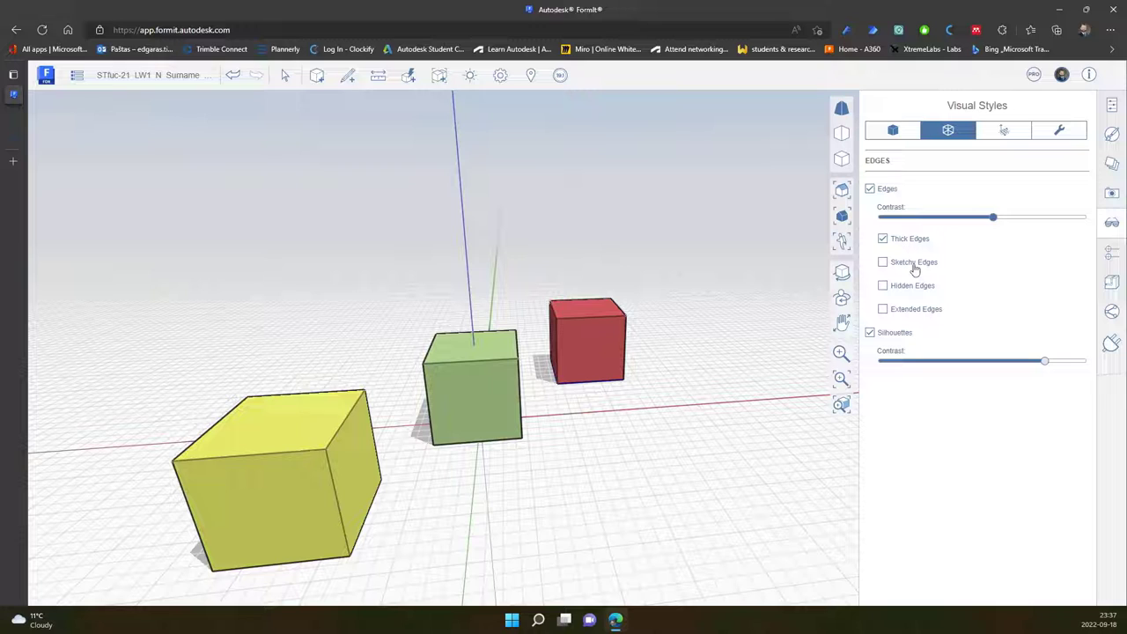
pyautogui.click(882, 260)
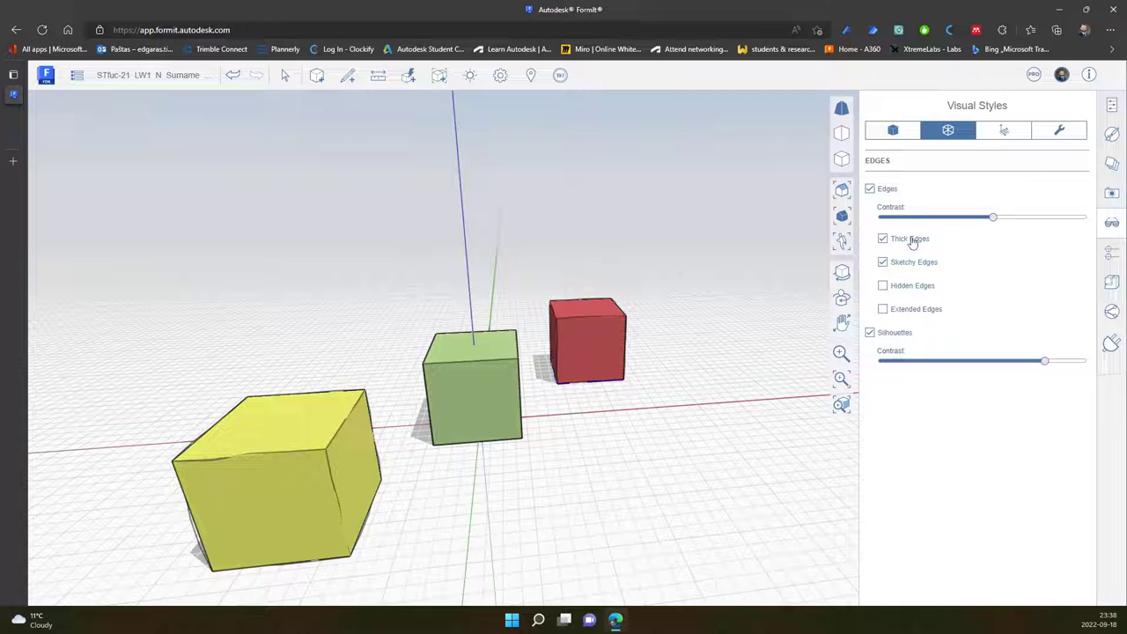
# Turn on hidden edges so concealed cube edges show through the surfaces.
pyautogui.moveTo(993, 217); pyautogui.dragTo(997, 217)
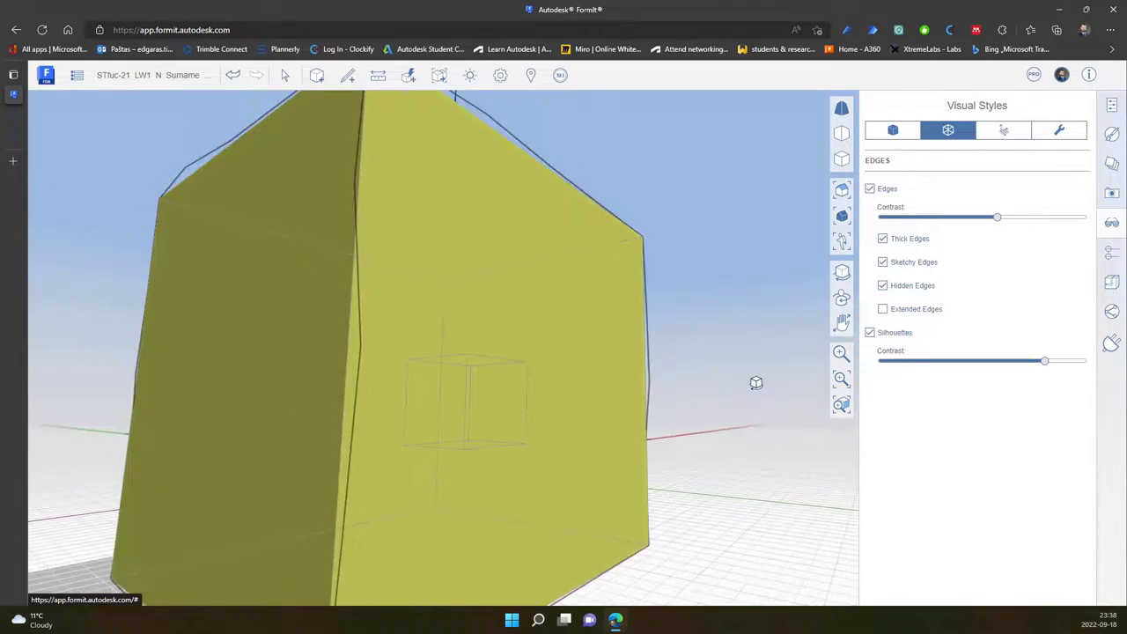
pyautogui.moveTo(756, 382); pyautogui.dragTo(725, 366)
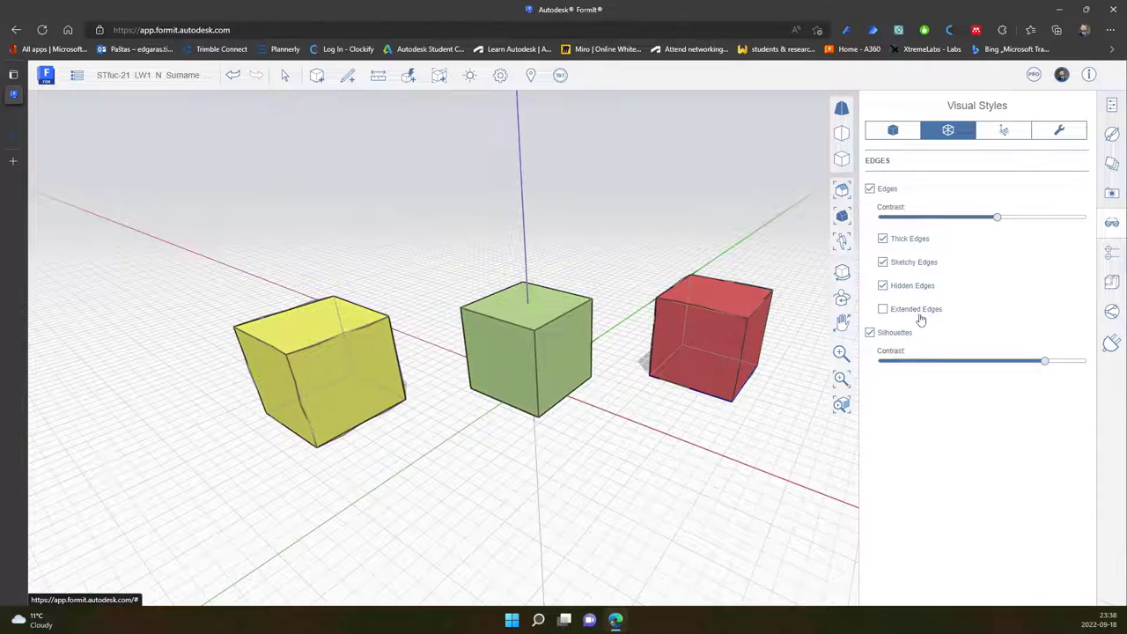
# Enable extended edges past the corners and switch sketchy and hidden edges off.
pyautogui.click(882, 310)
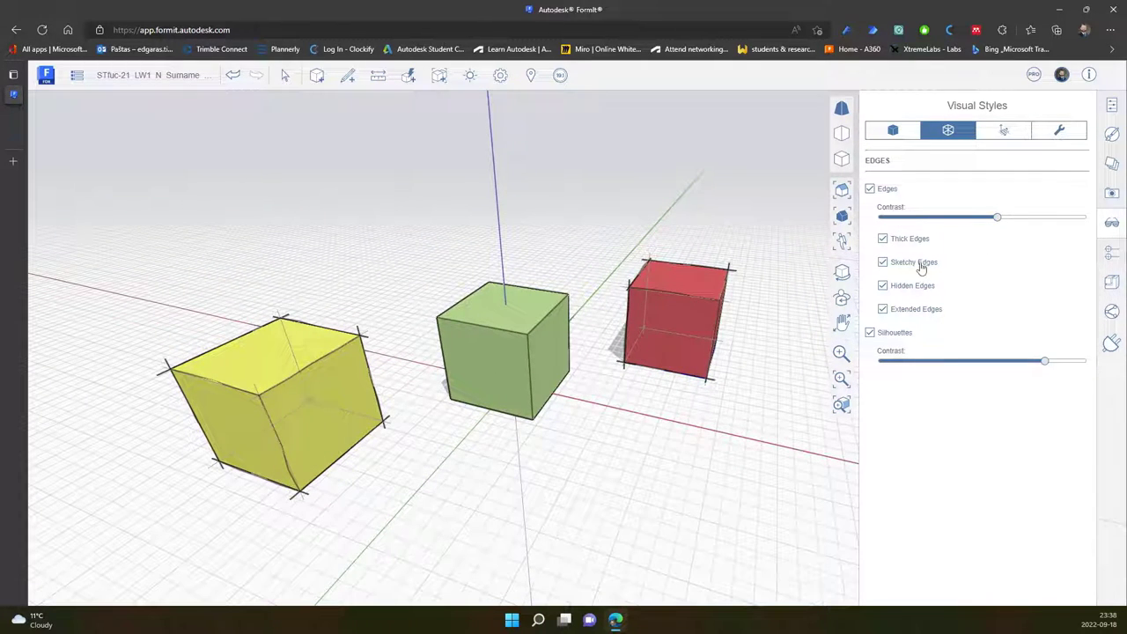
pyautogui.click(882, 261)
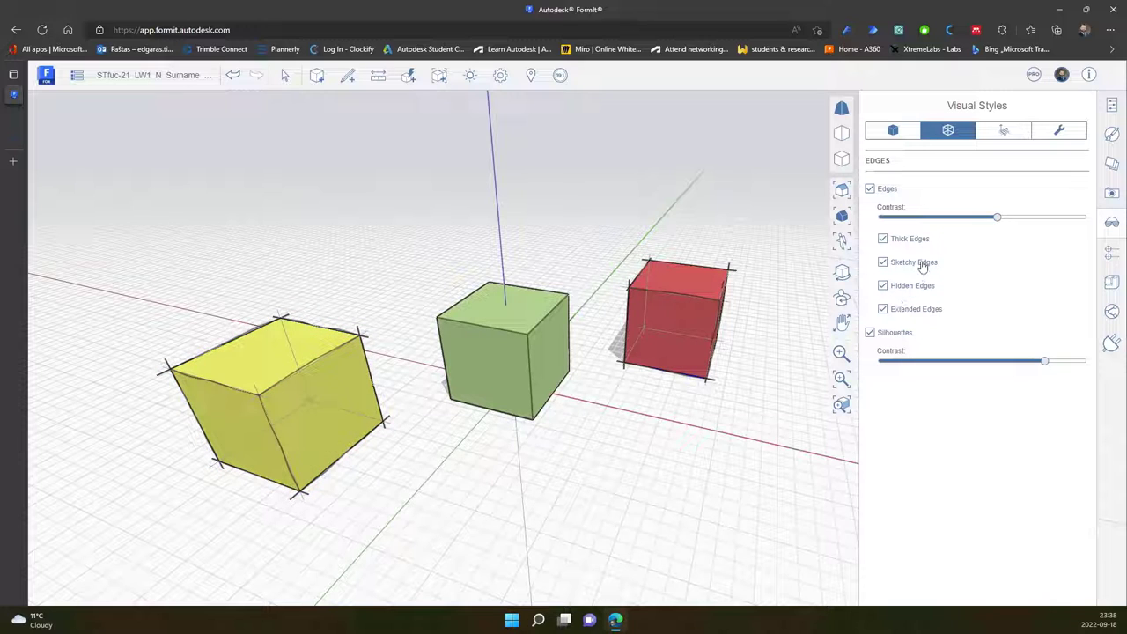
pyautogui.click(882, 261)
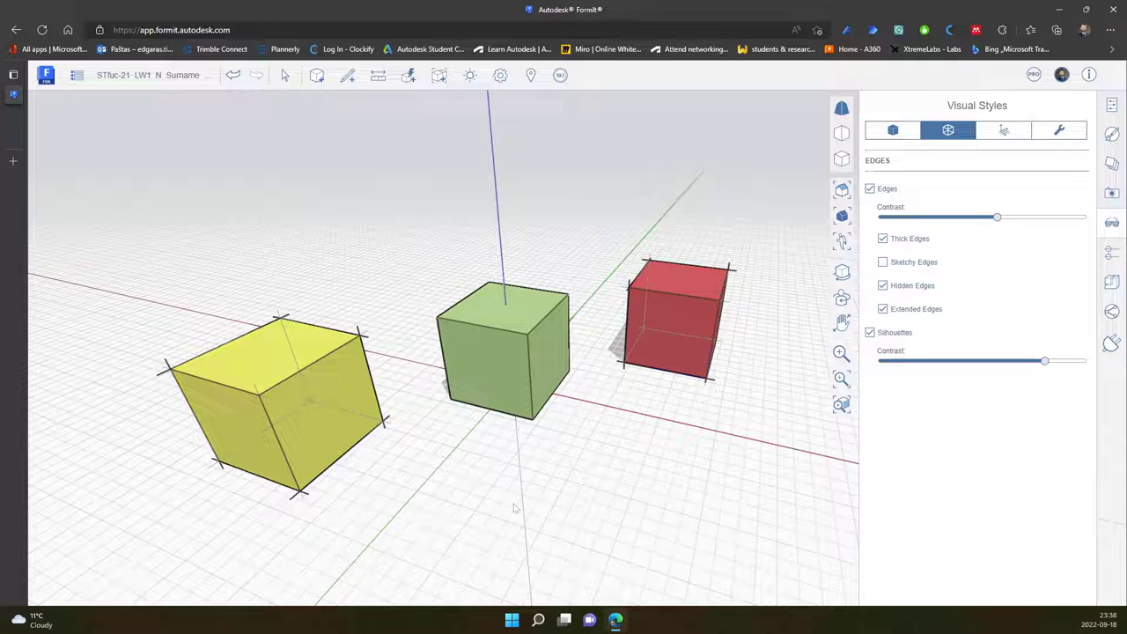
pyautogui.click(882, 285)
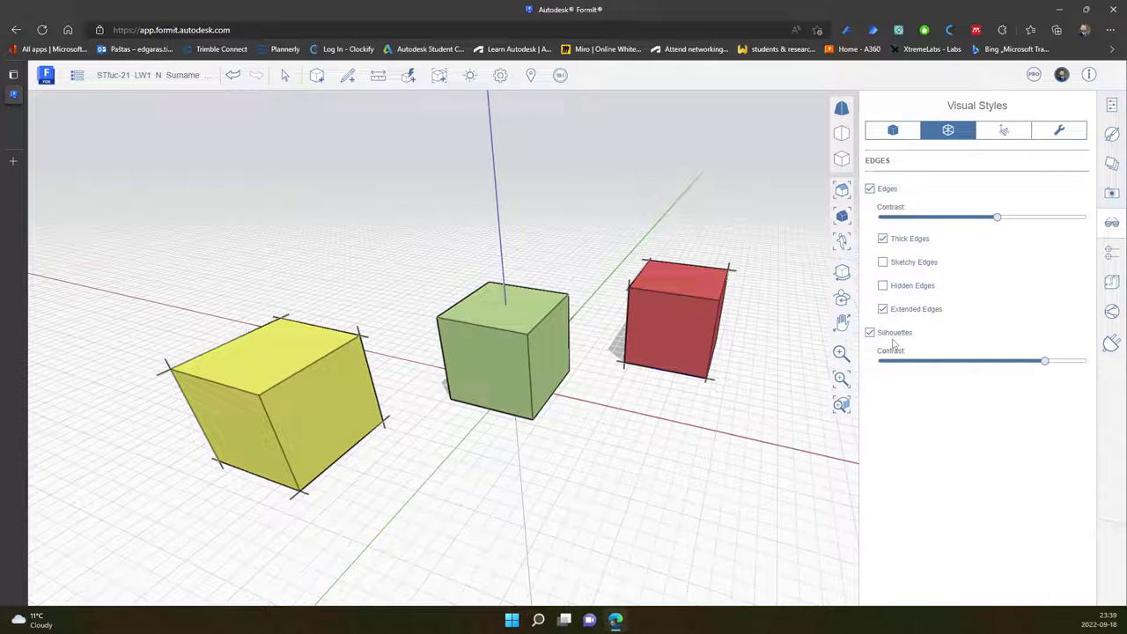
# Sweep the silhouette contrast slider and leave it near maximum for bold outlines.
pyautogui.moveTo(1044, 361); pyautogui.dragTo(1044, 361)
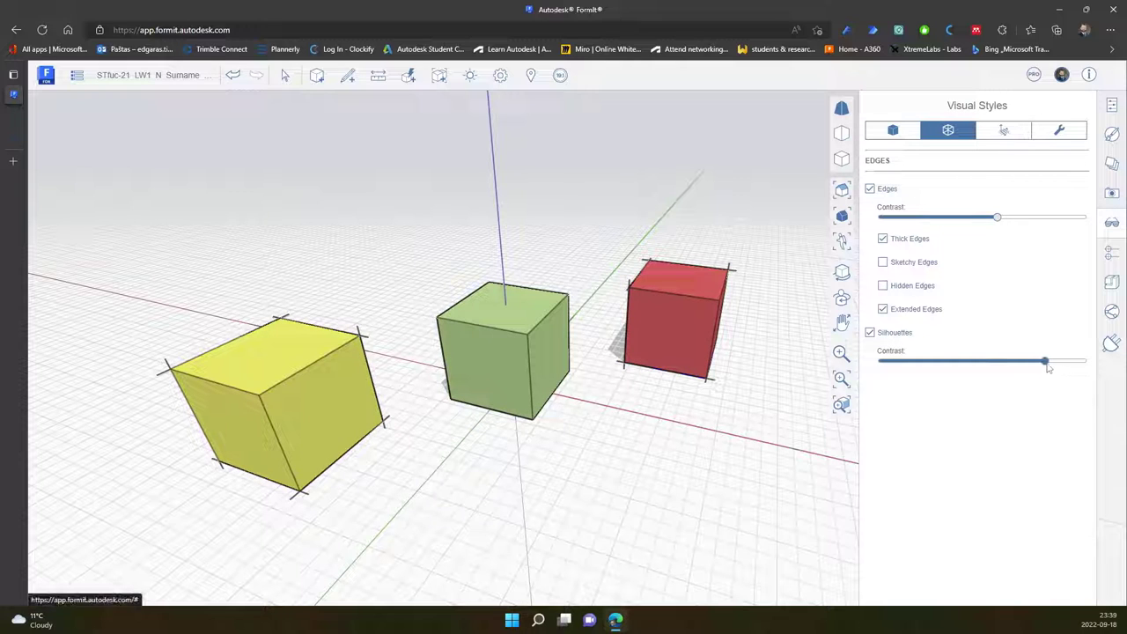
pyautogui.moveTo(1043, 359); pyautogui.dragTo(1019, 359)
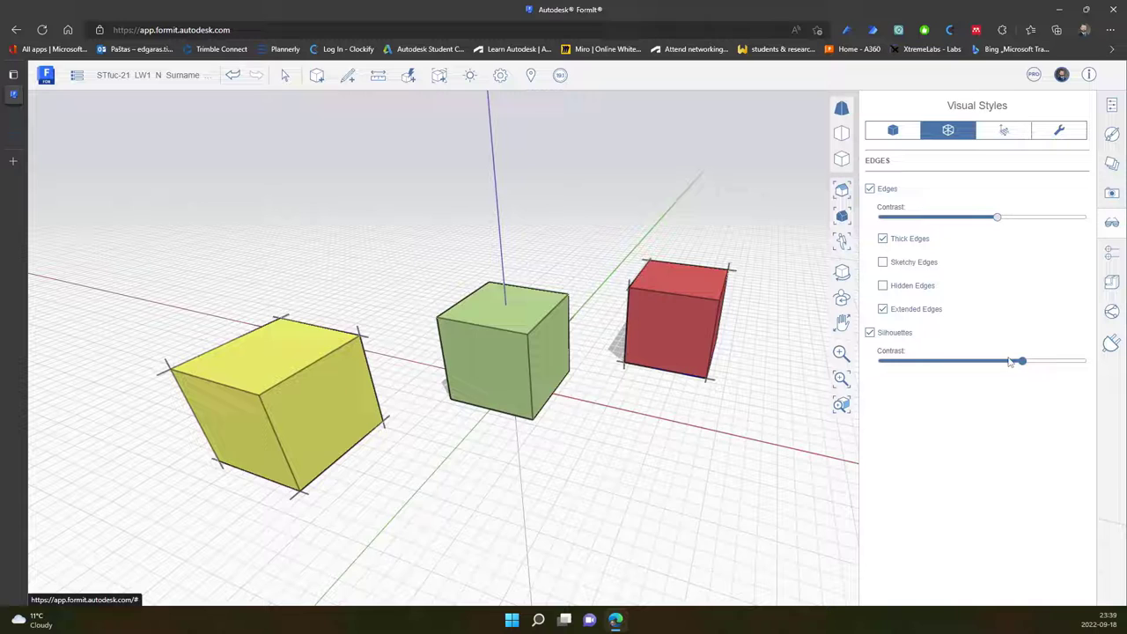
pyautogui.moveTo(1021, 361); pyautogui.dragTo(1085, 360)
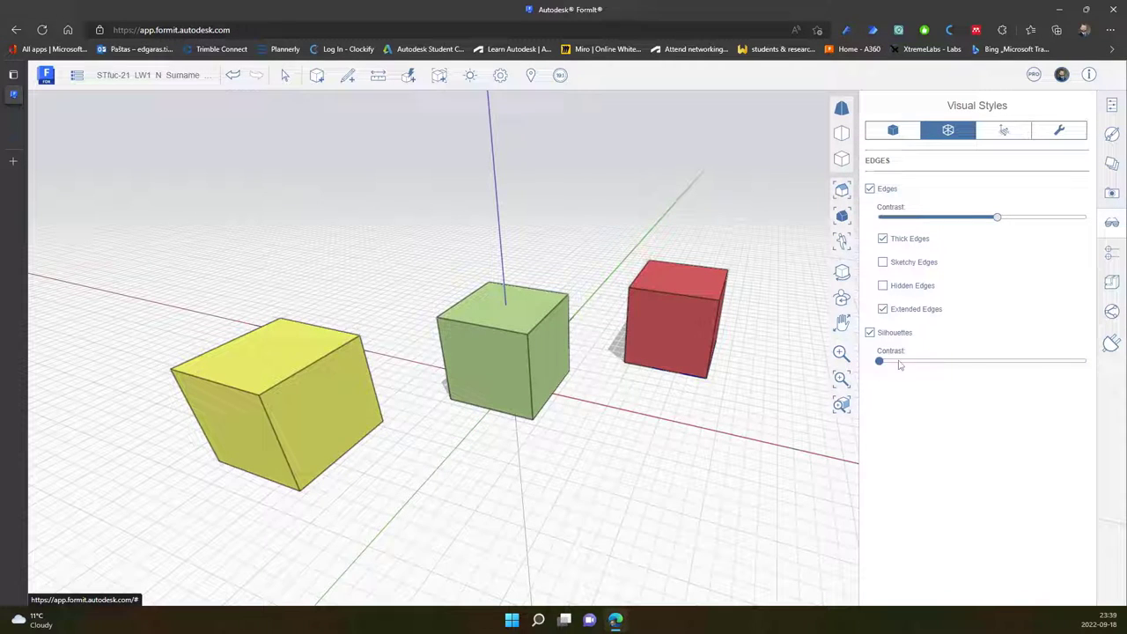
pyautogui.moveTo(878, 361); pyautogui.dragTo(944, 361)
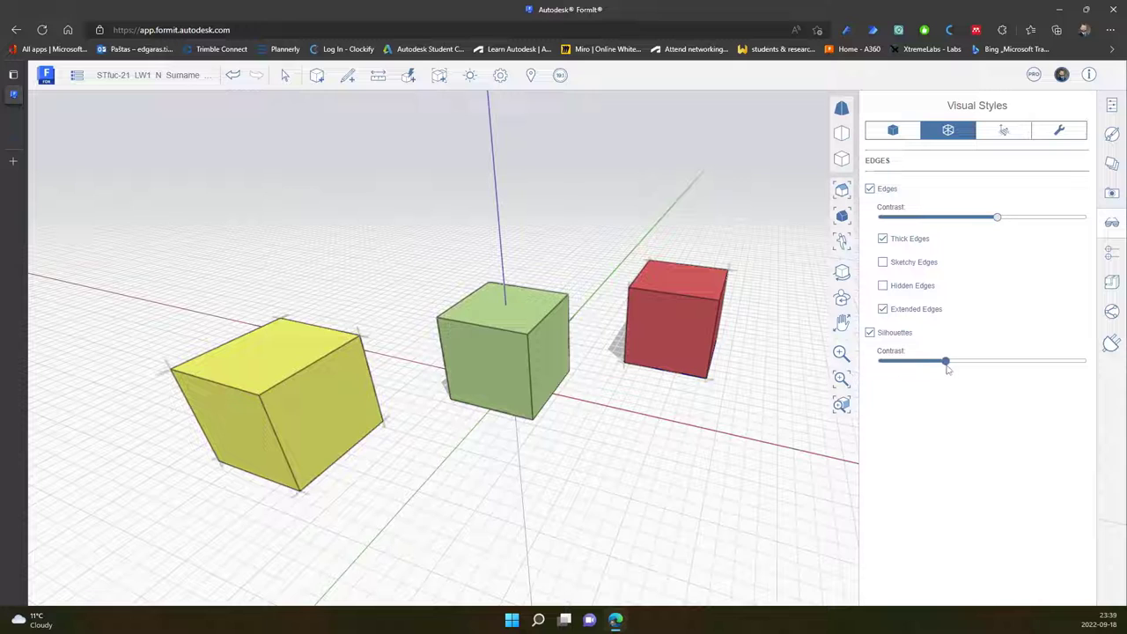
pyautogui.moveTo(944, 361); pyautogui.dragTo(1064, 361)
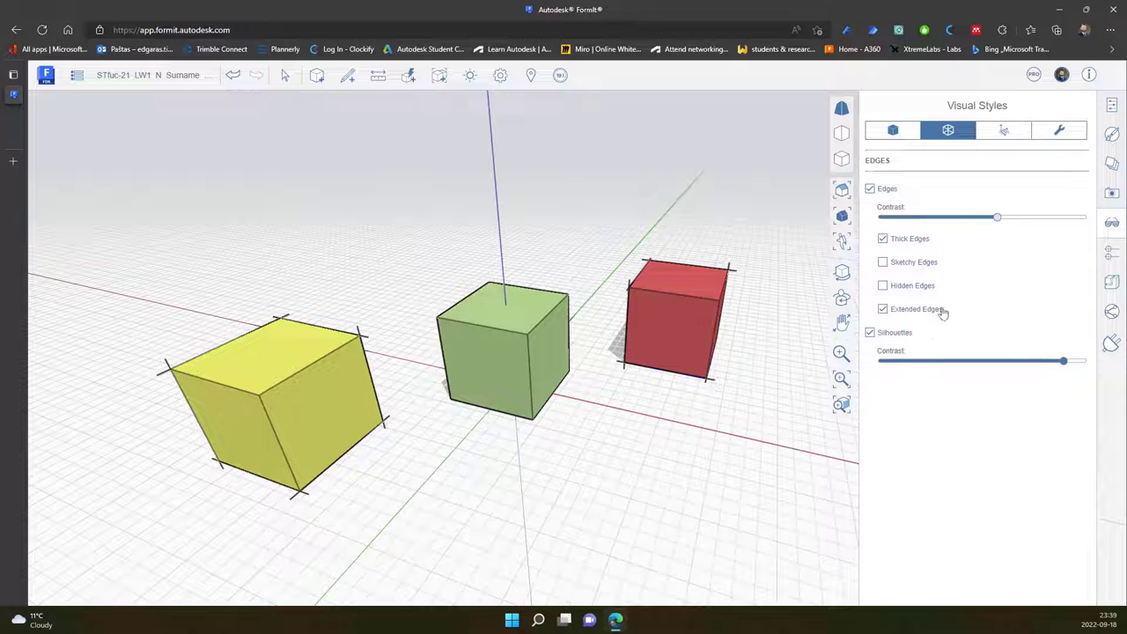
pyautogui.moveTo(949, 155)
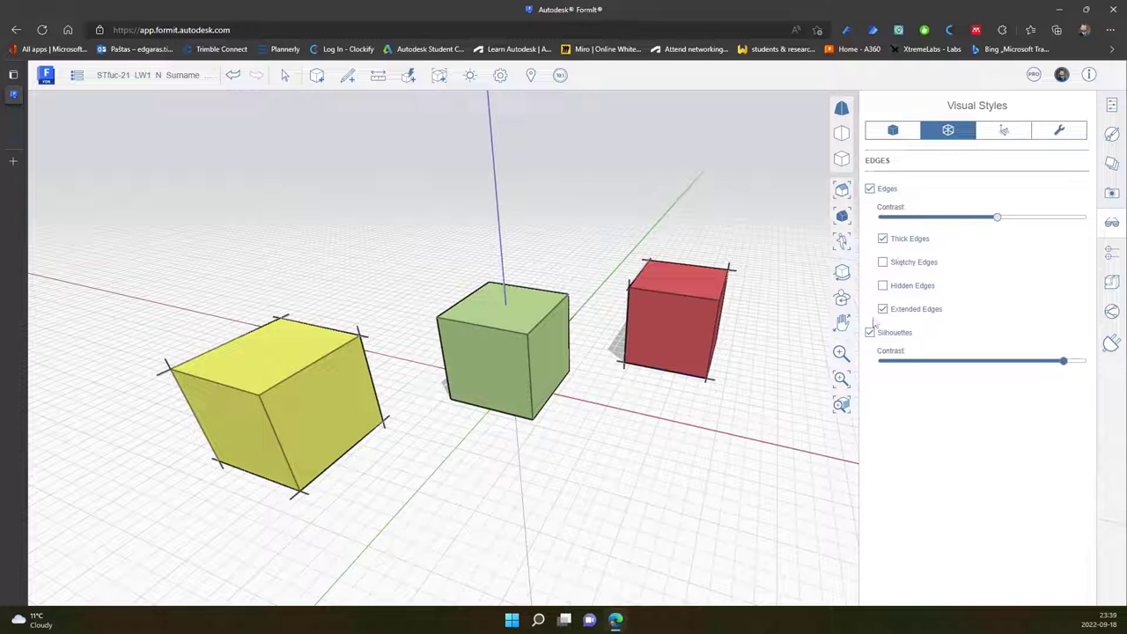
# In Environment settings hide the grid and levels and show the north arrow.
pyautogui.click(870, 331)
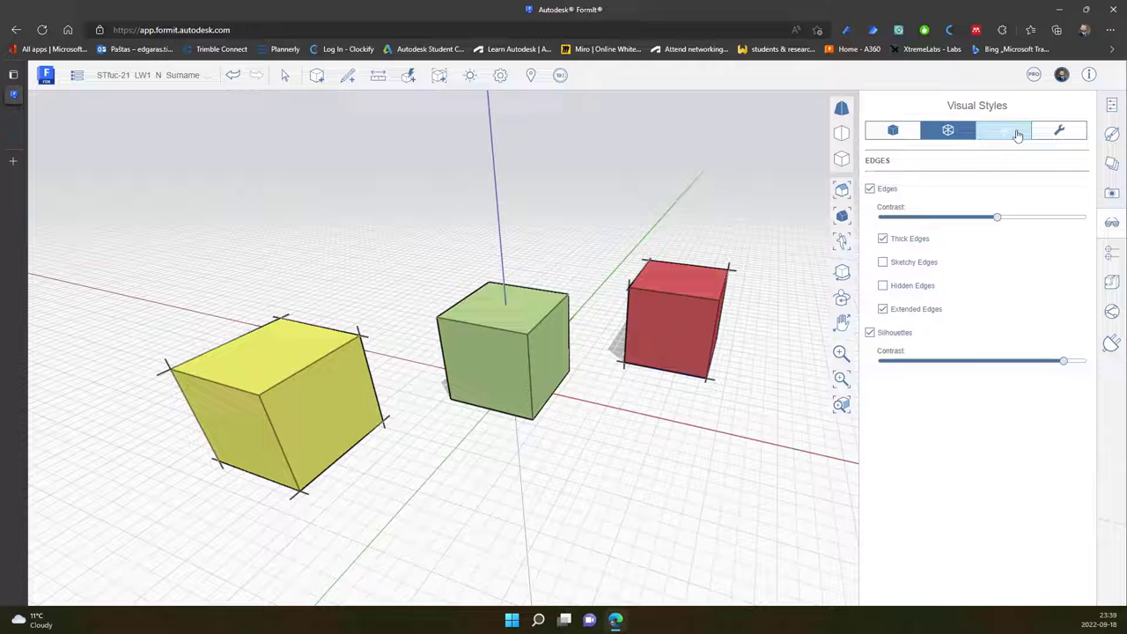
pyautogui.click(1003, 130)
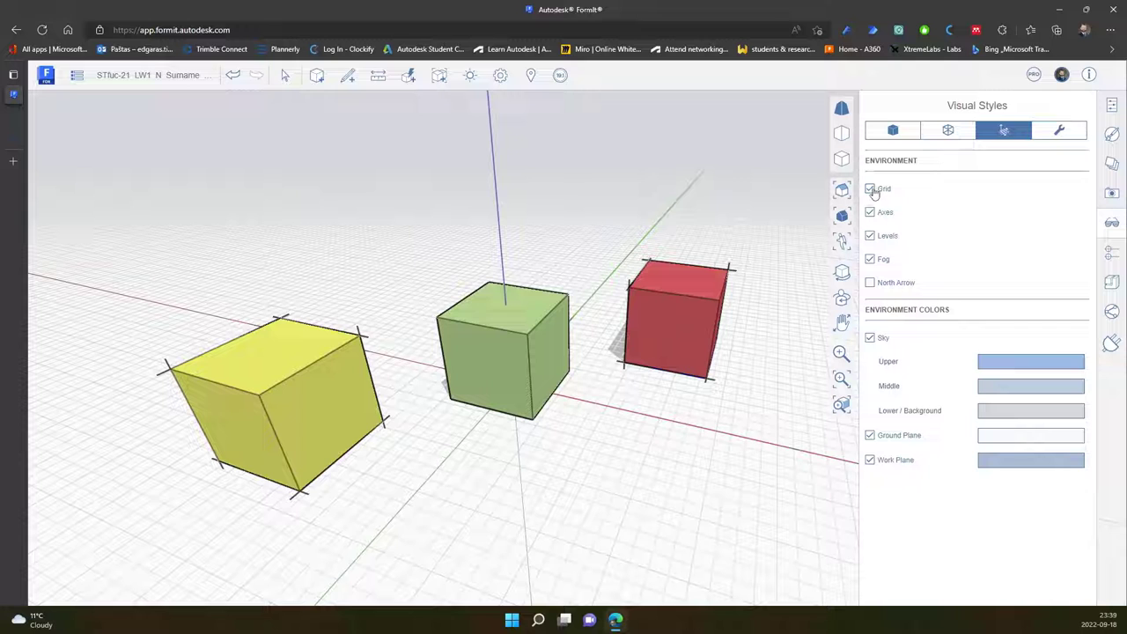
pyautogui.click(870, 188)
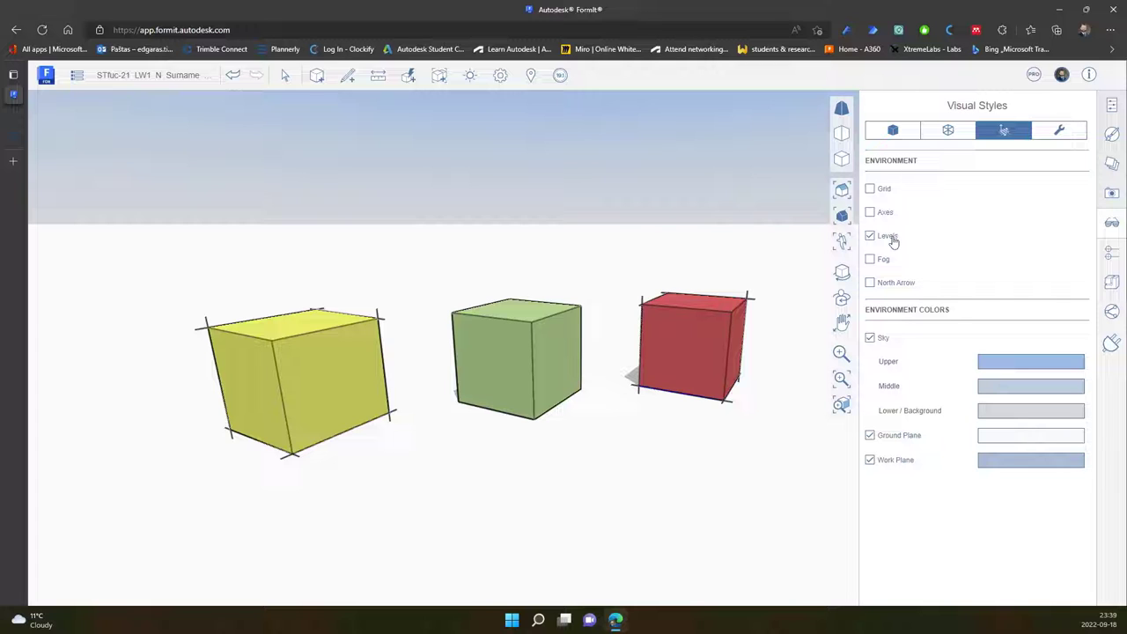
pyautogui.click(870, 235)
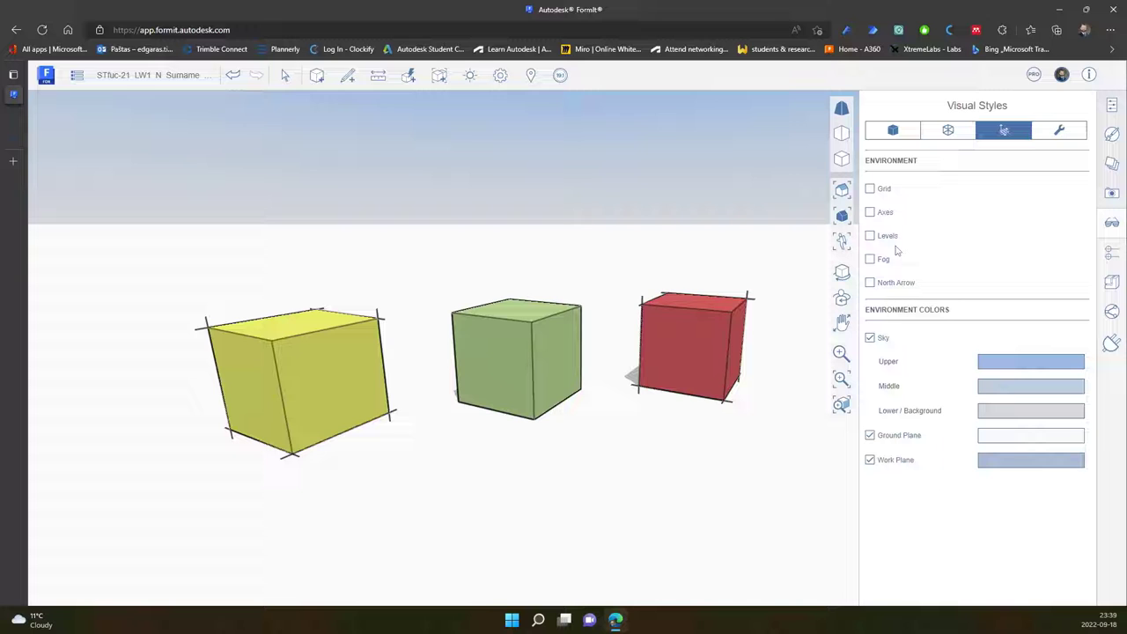
pyautogui.click(869, 282)
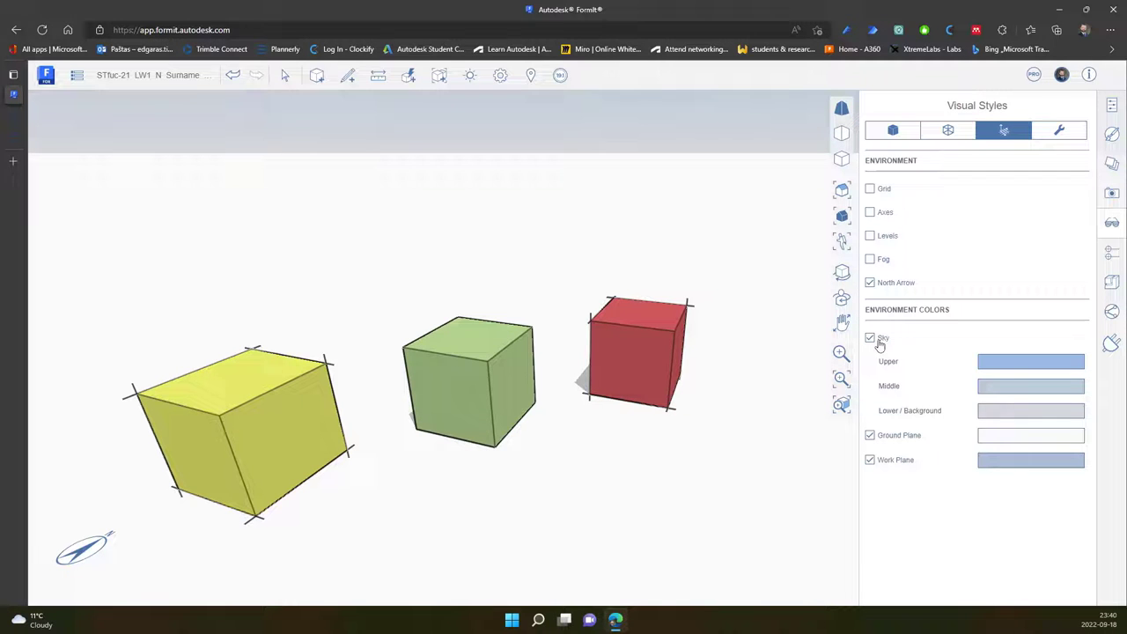
# Toggle sky, ground and work planes, ending with sky off and both planes shown.
pyautogui.click(870, 338)
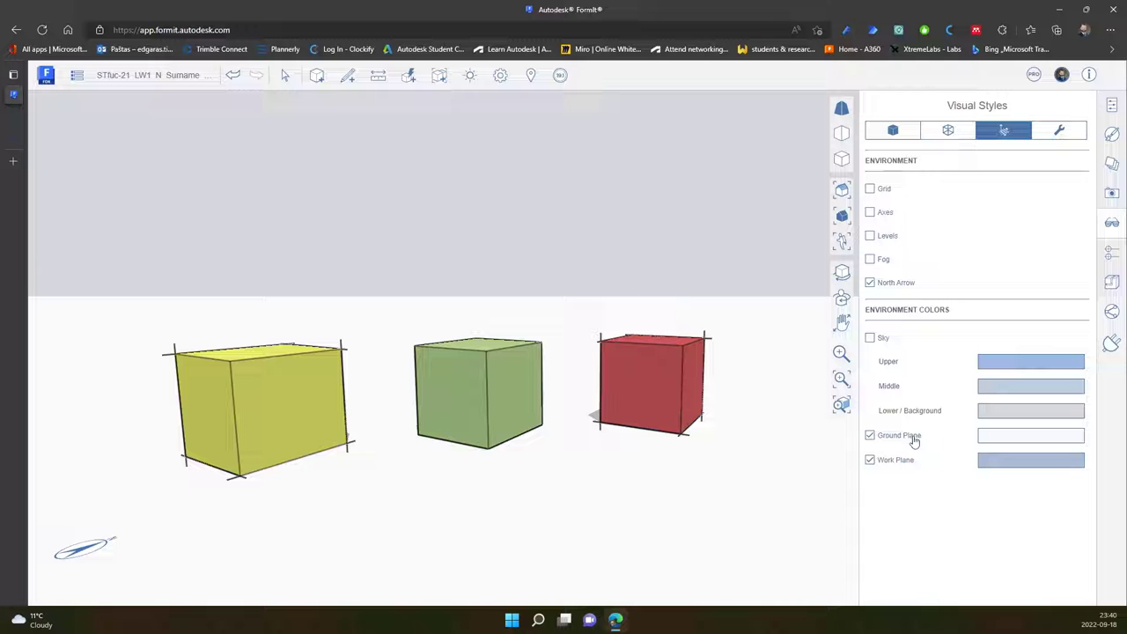
pyautogui.click(869, 435)
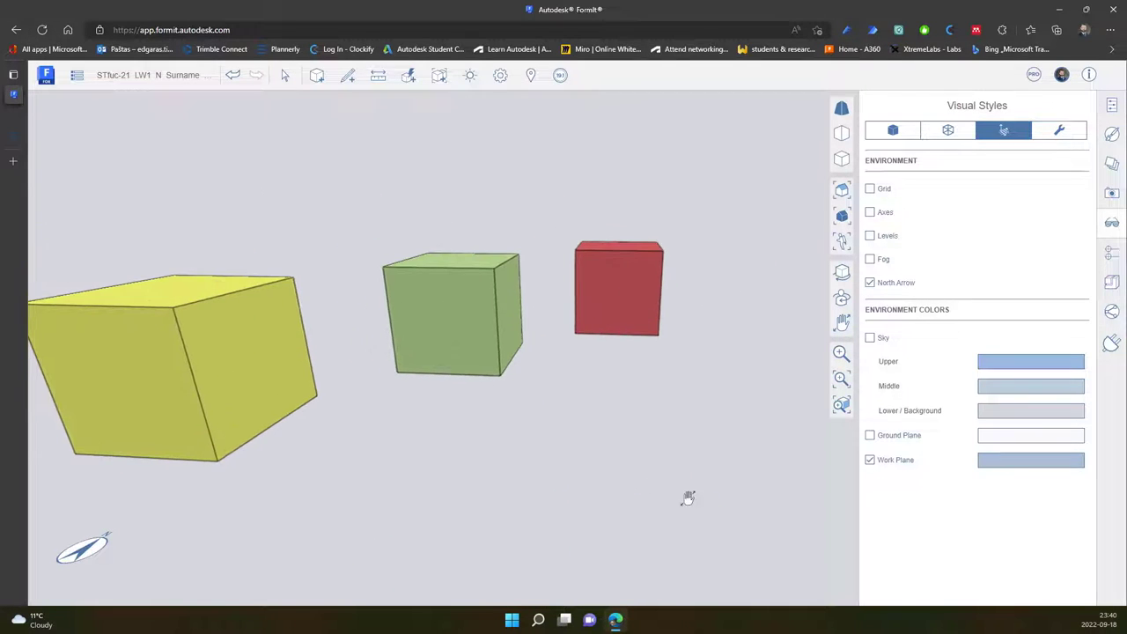
pyautogui.click(870, 459)
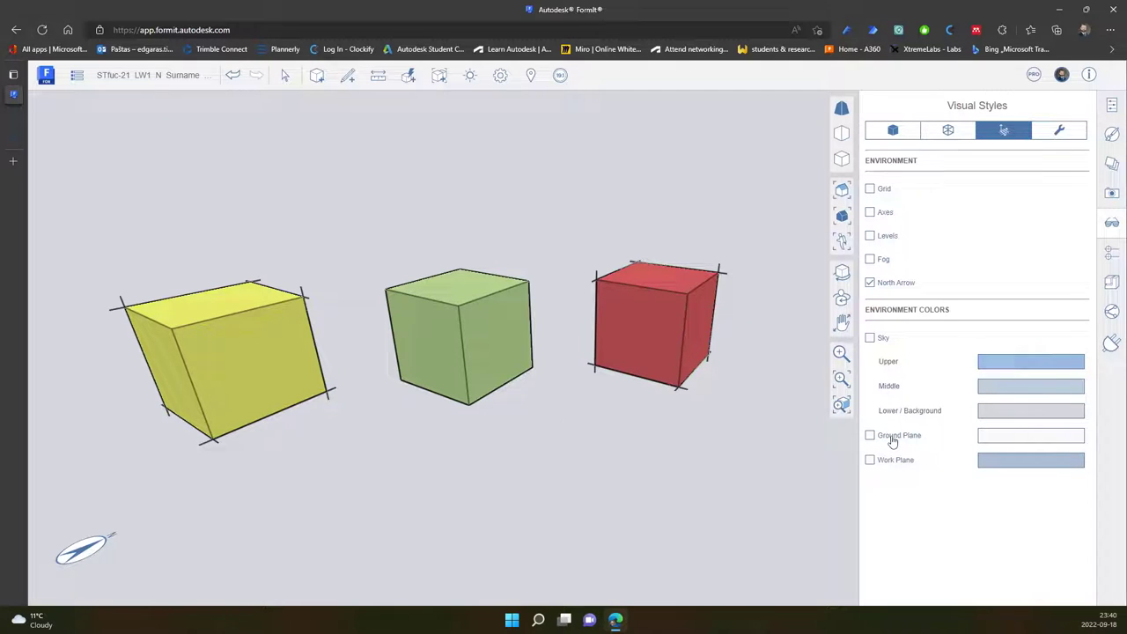
pyautogui.click(870, 435)
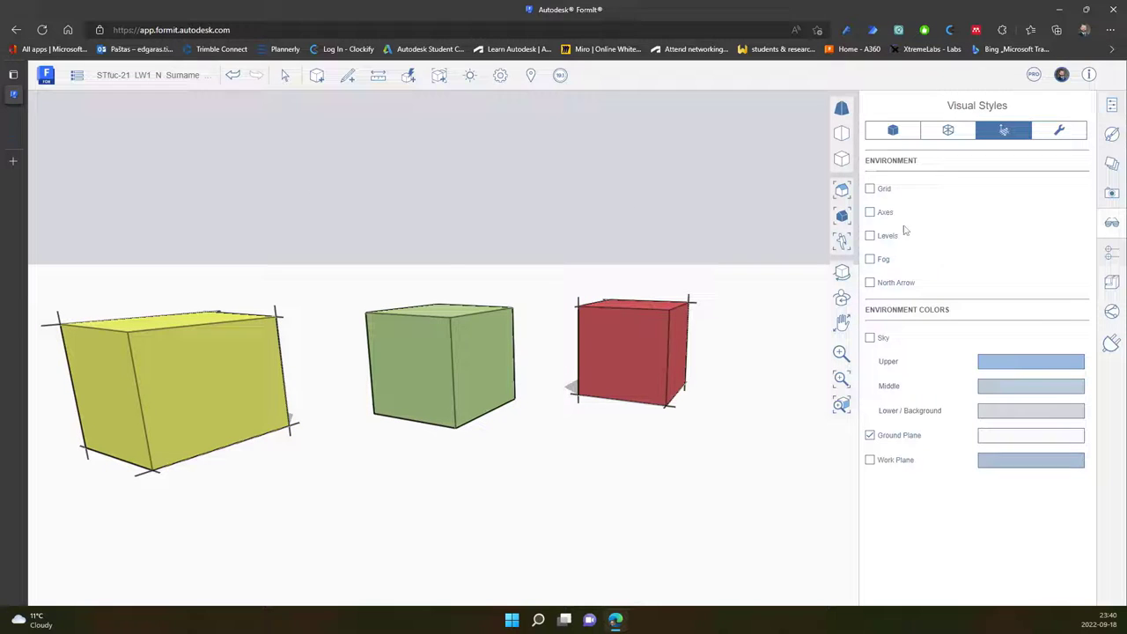
pyautogui.click(870, 338)
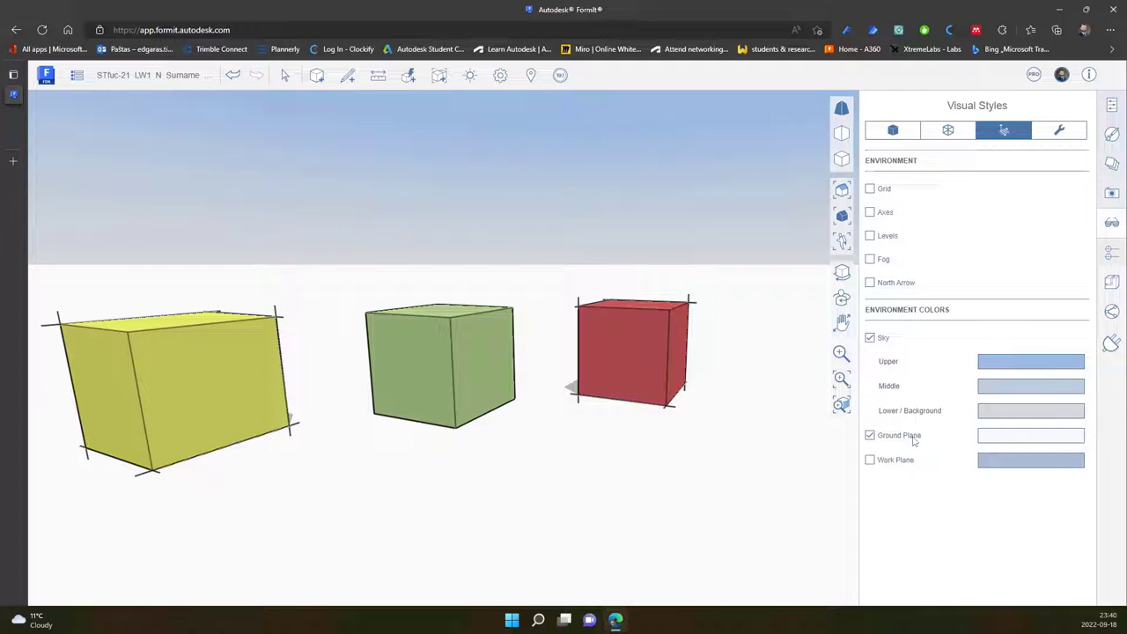
pyautogui.click(869, 458)
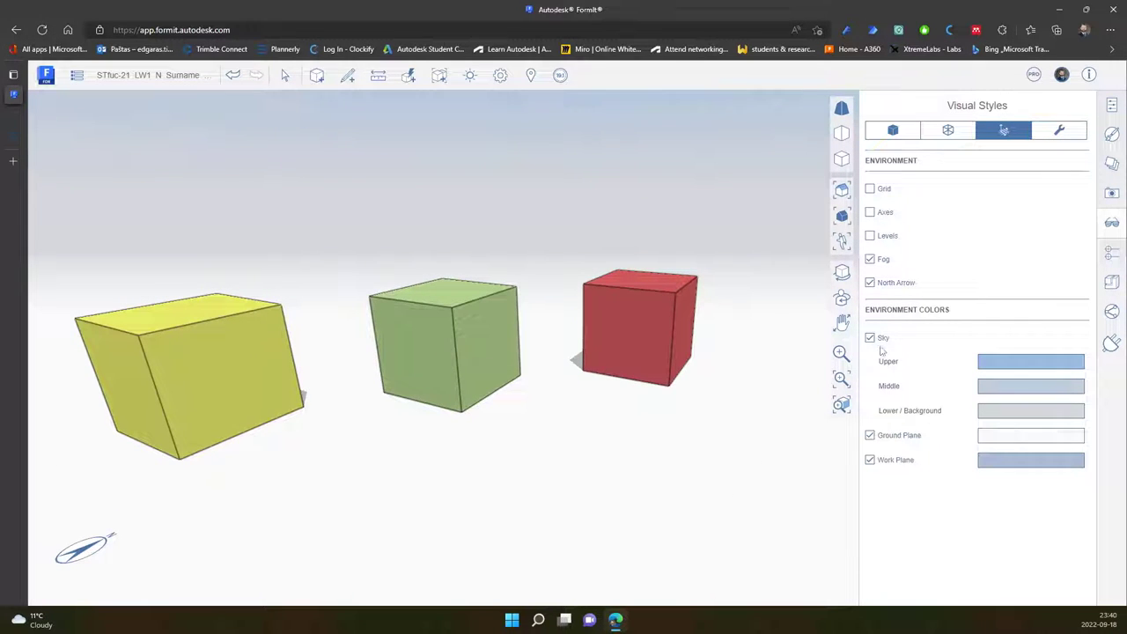
pyautogui.click(870, 338)
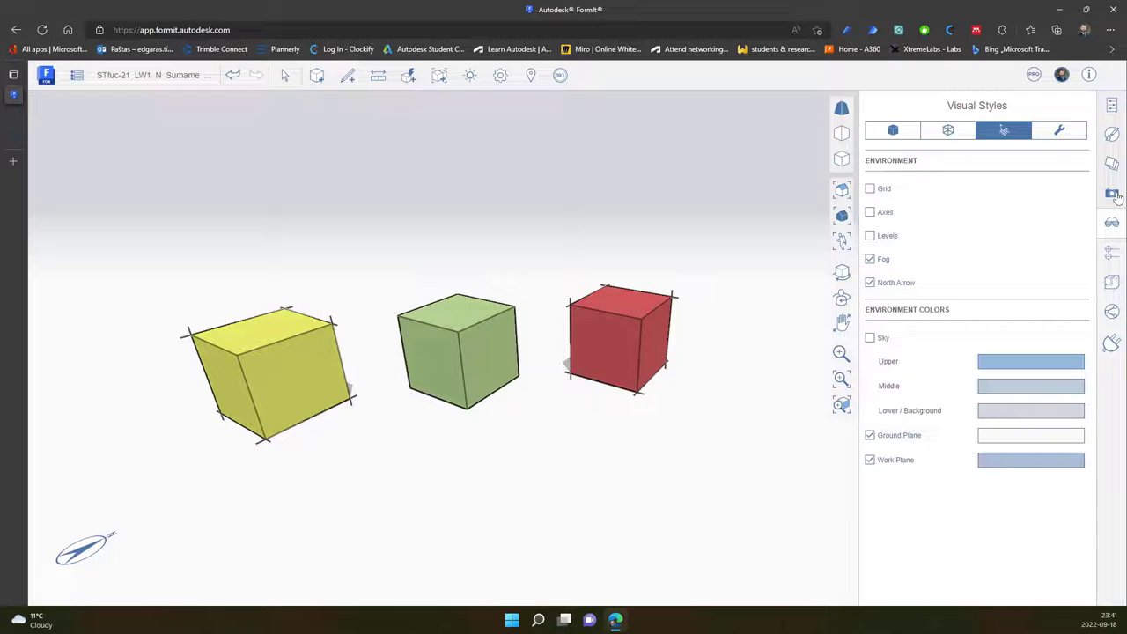
# Step through saved Scenes 3, 4 and 5, then return to Scene 1's view.
pyautogui.click(1111, 194)
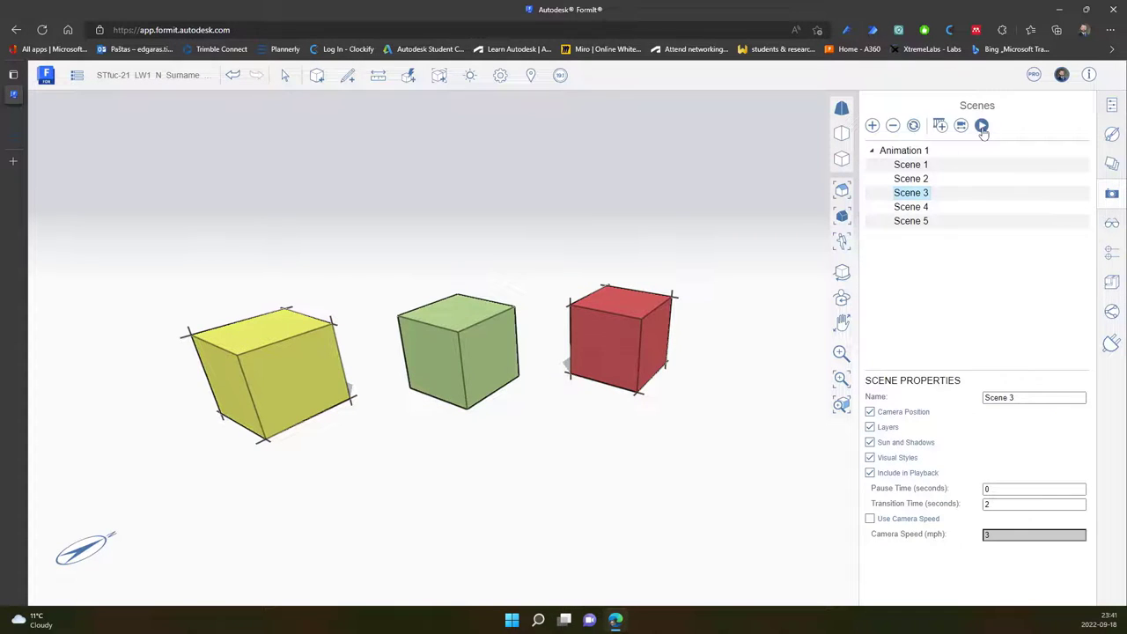
pyautogui.click(982, 125)
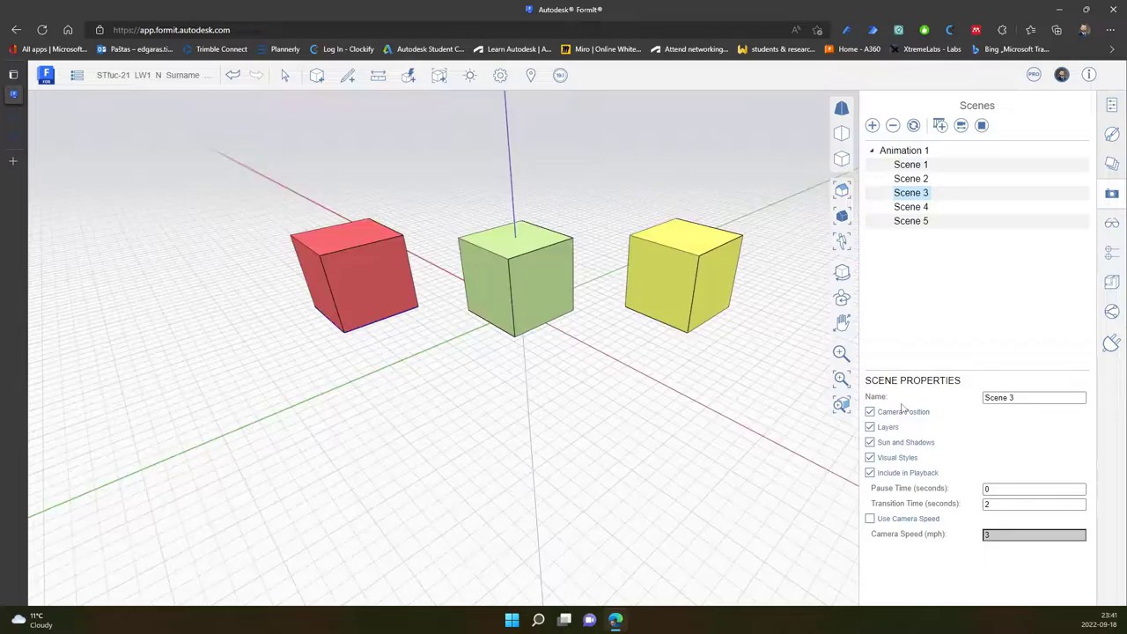
pyautogui.click(910, 206)
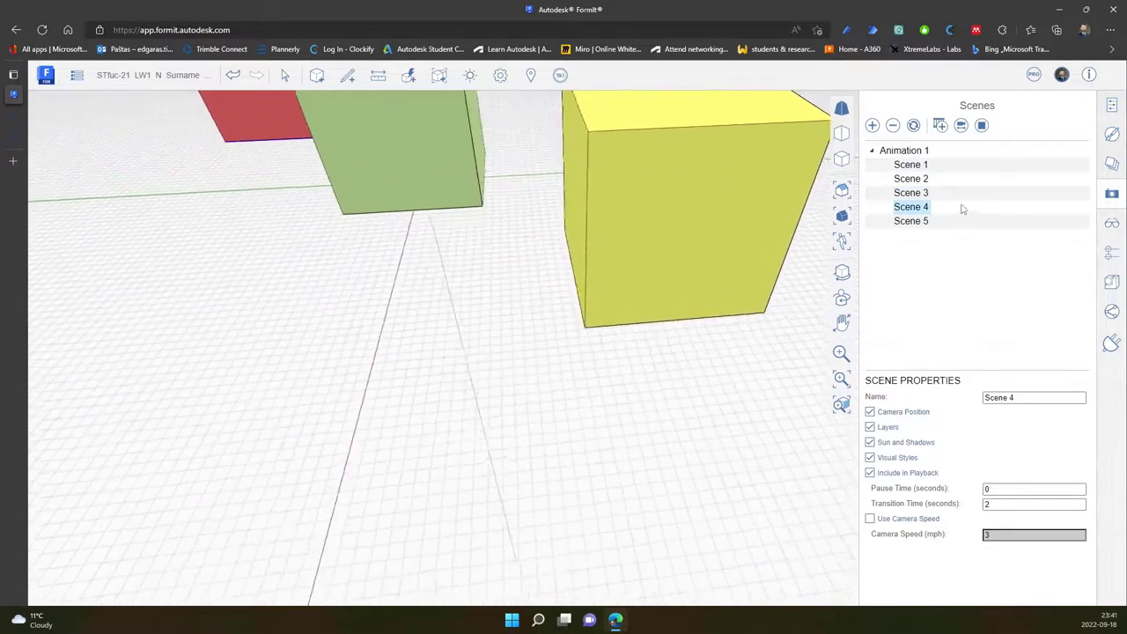
pyautogui.click(910, 220)
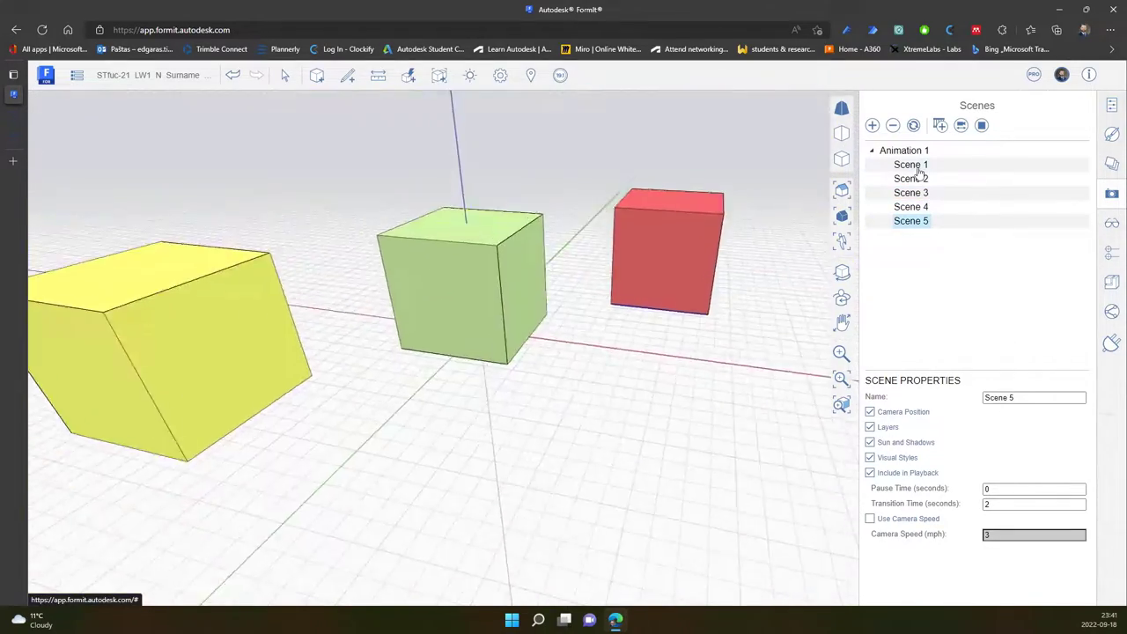
pyautogui.click(911, 166)
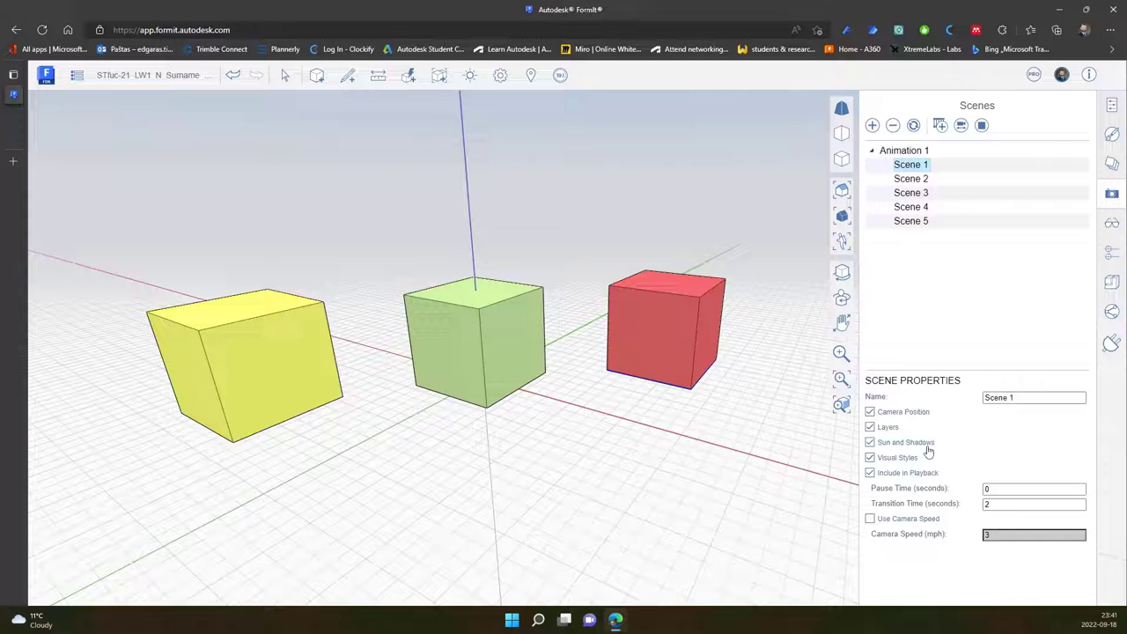
pyautogui.moveTo(908, 465)
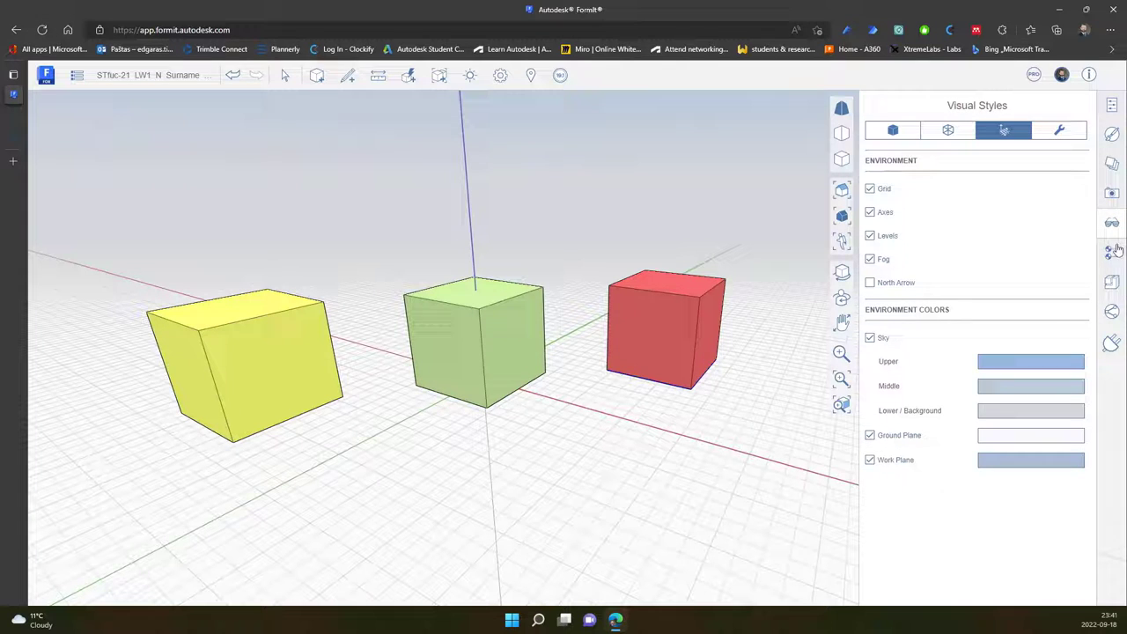
# Return to Visual Styles and bring up the Model Diagnostics settings.
pyautogui.click(1111, 221)
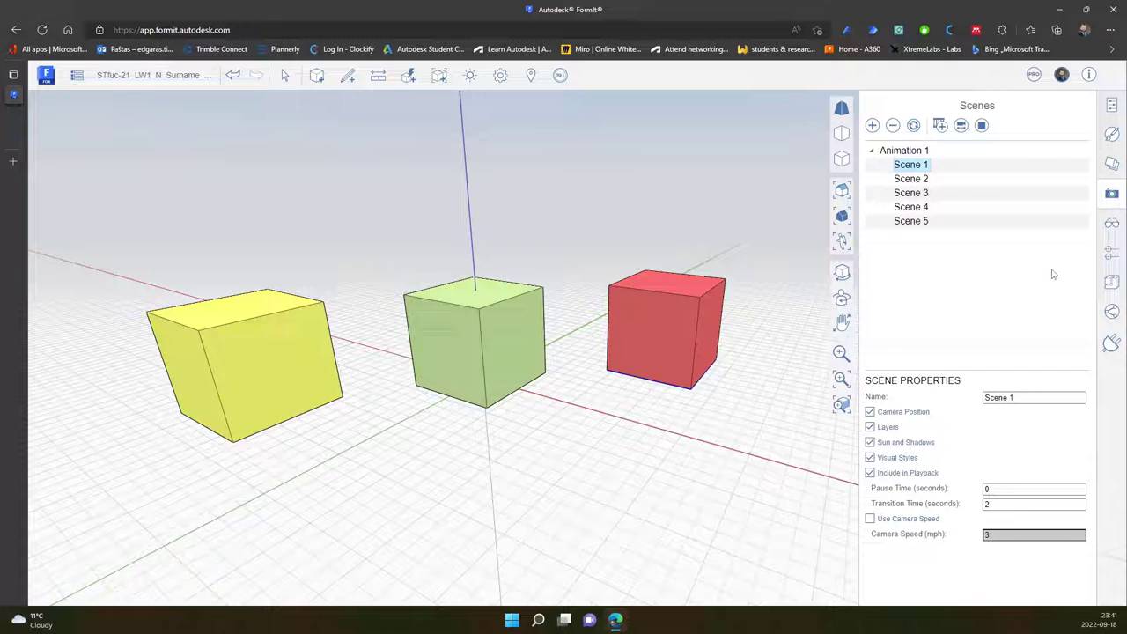
pyautogui.moveTo(1111, 223)
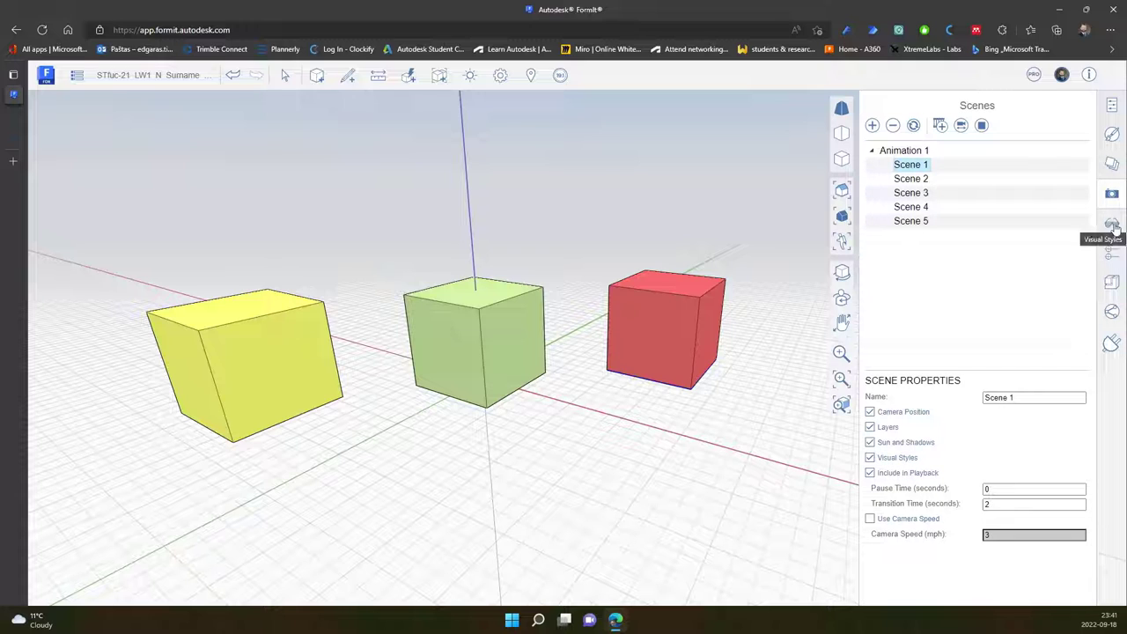
pyautogui.click(1111, 222)
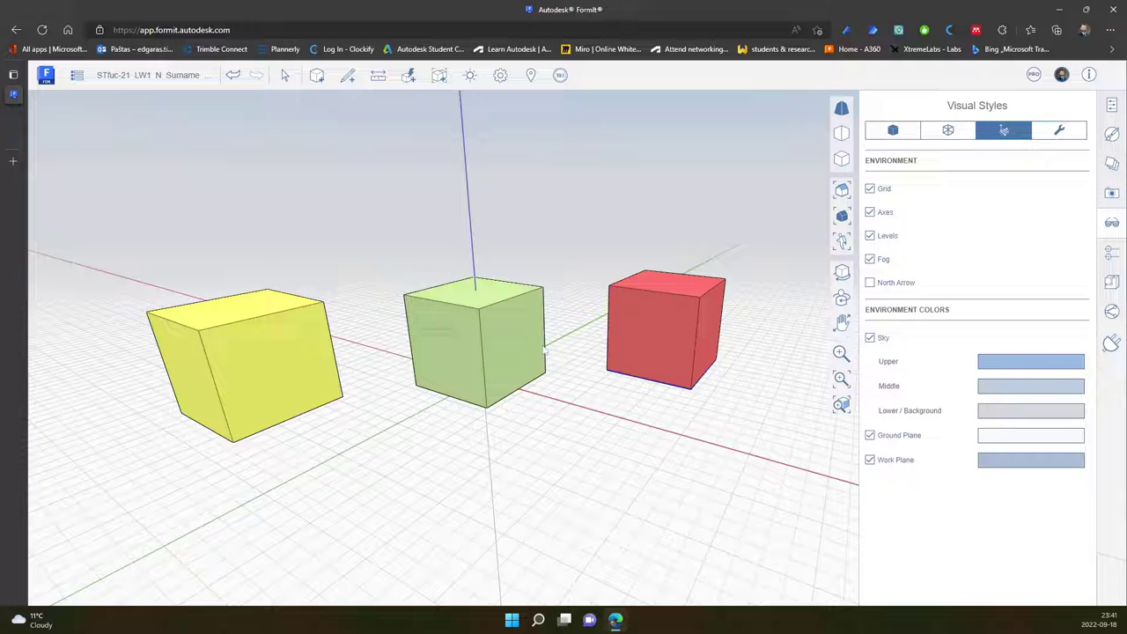
pyautogui.moveTo(532, 419)
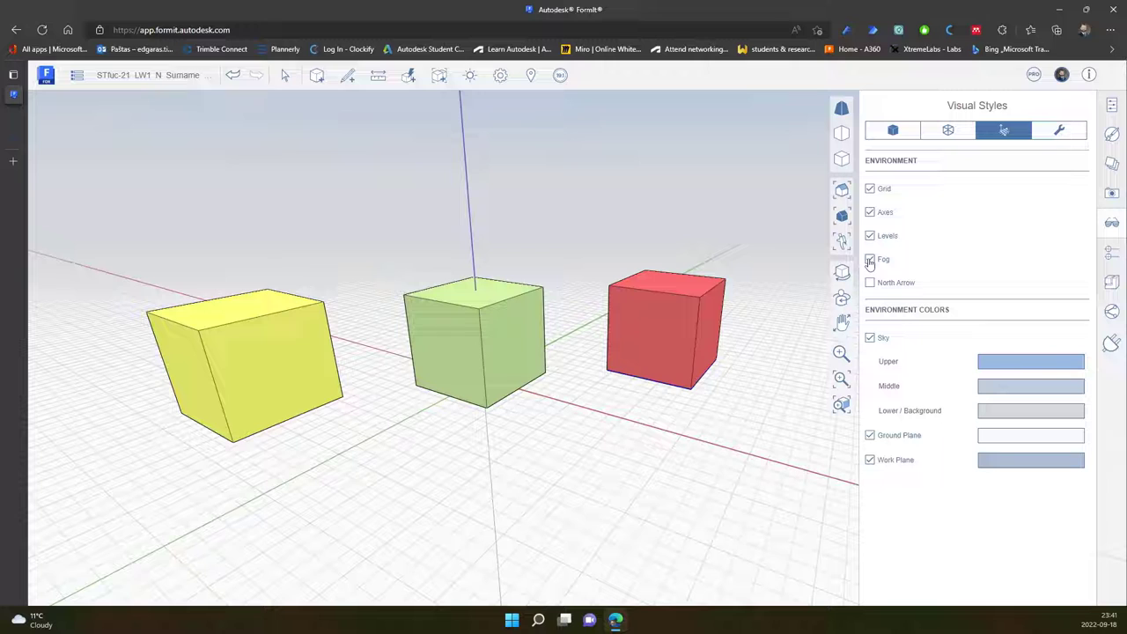
pyautogui.click(1058, 130)
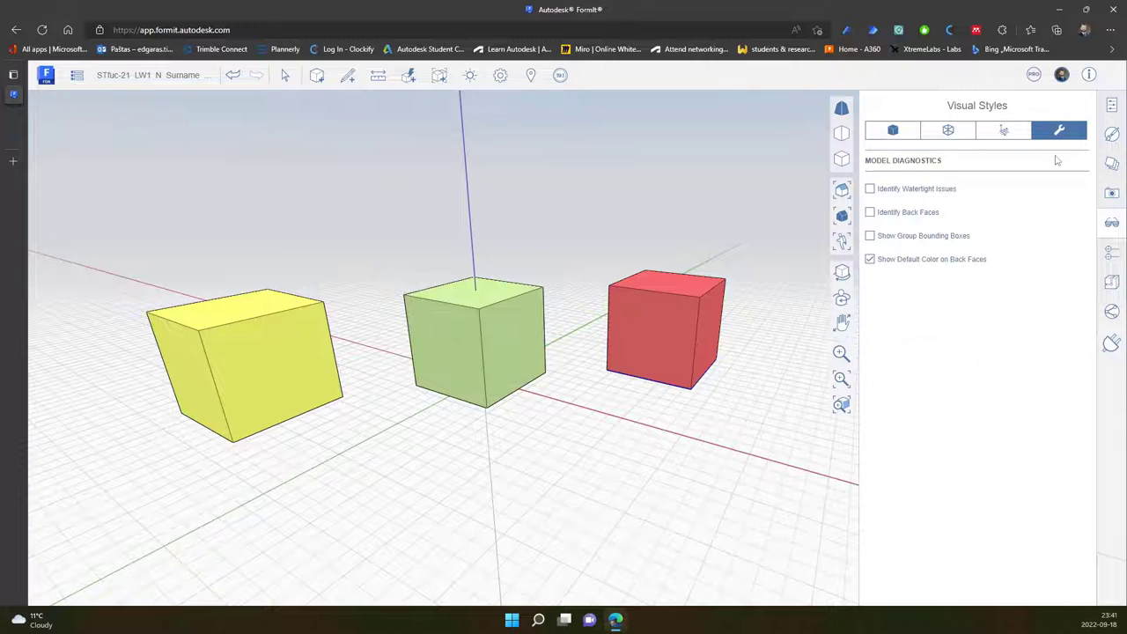
pyautogui.moveTo(1059, 130)
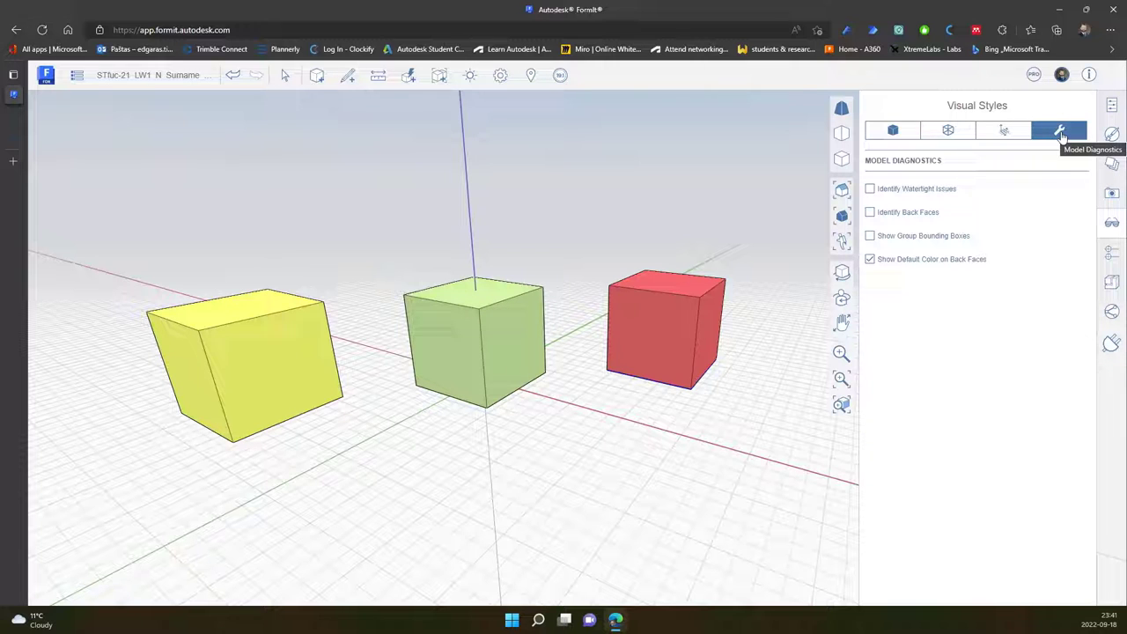
pyautogui.moveTo(947, 197)
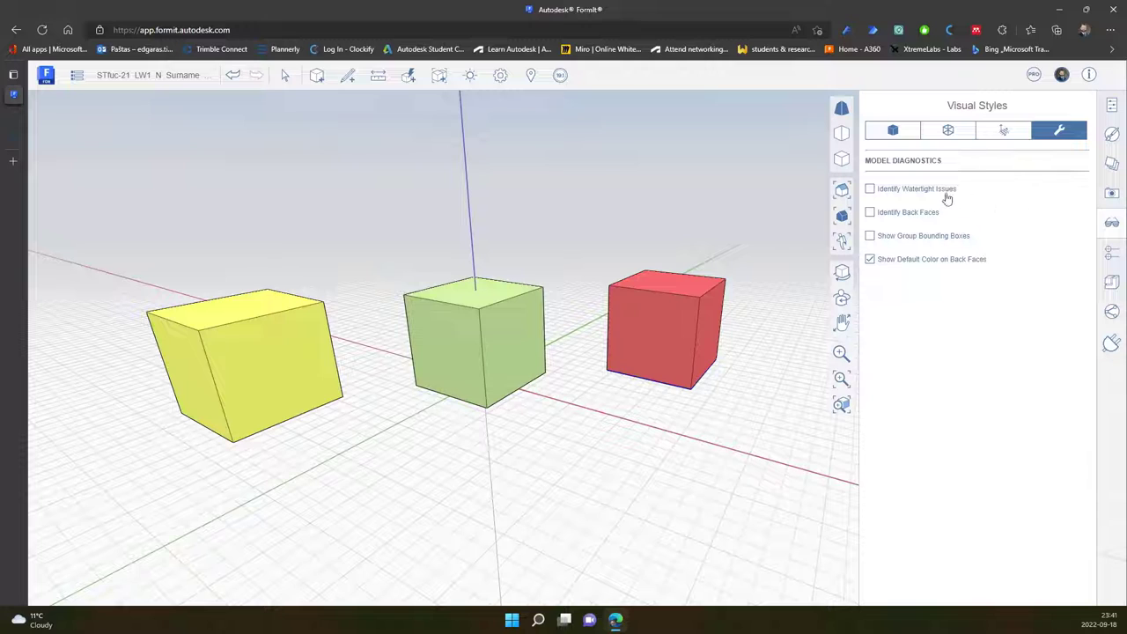
# Enable watertight-issue detection, glancing at surface settings before returning to diagnostics.
pyautogui.click(870, 188)
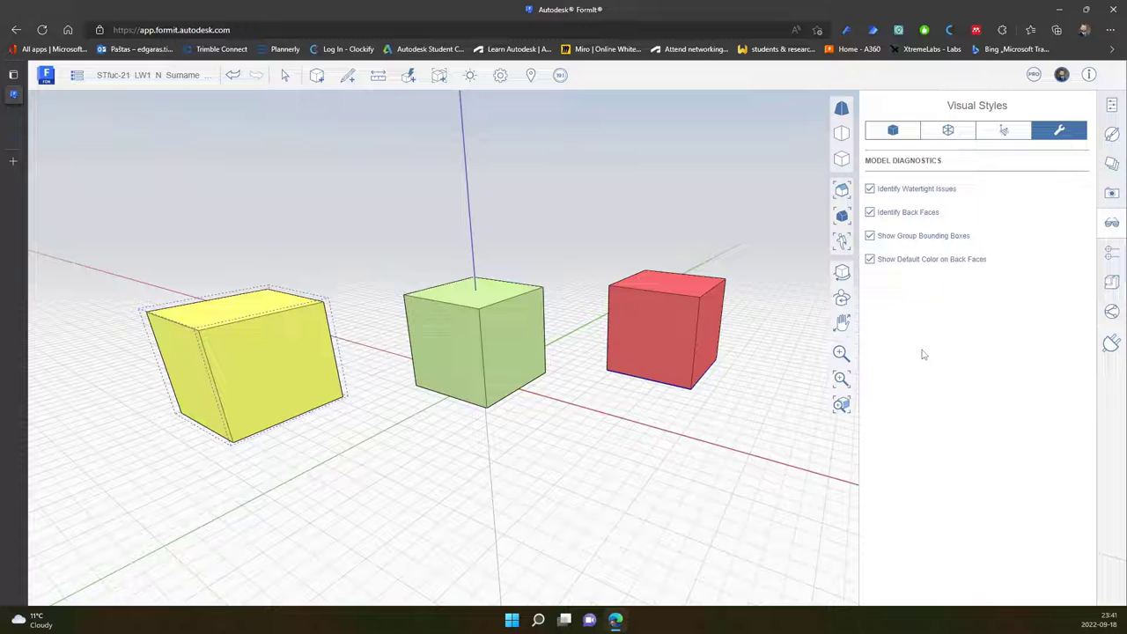
pyautogui.moveTo(919, 198)
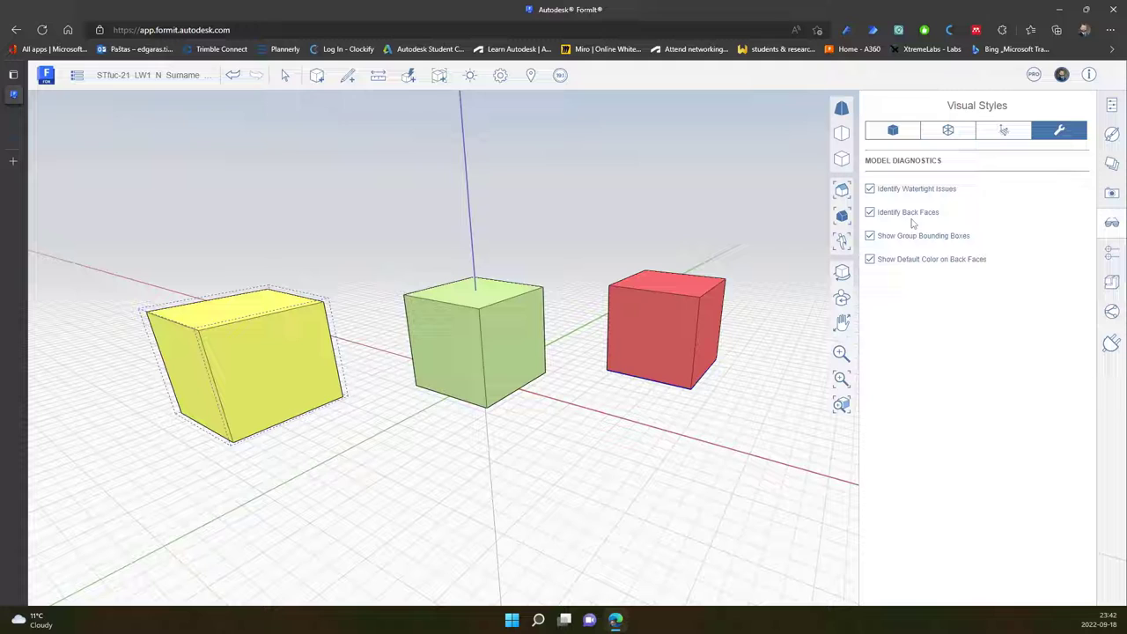
pyautogui.moveTo(935, 215)
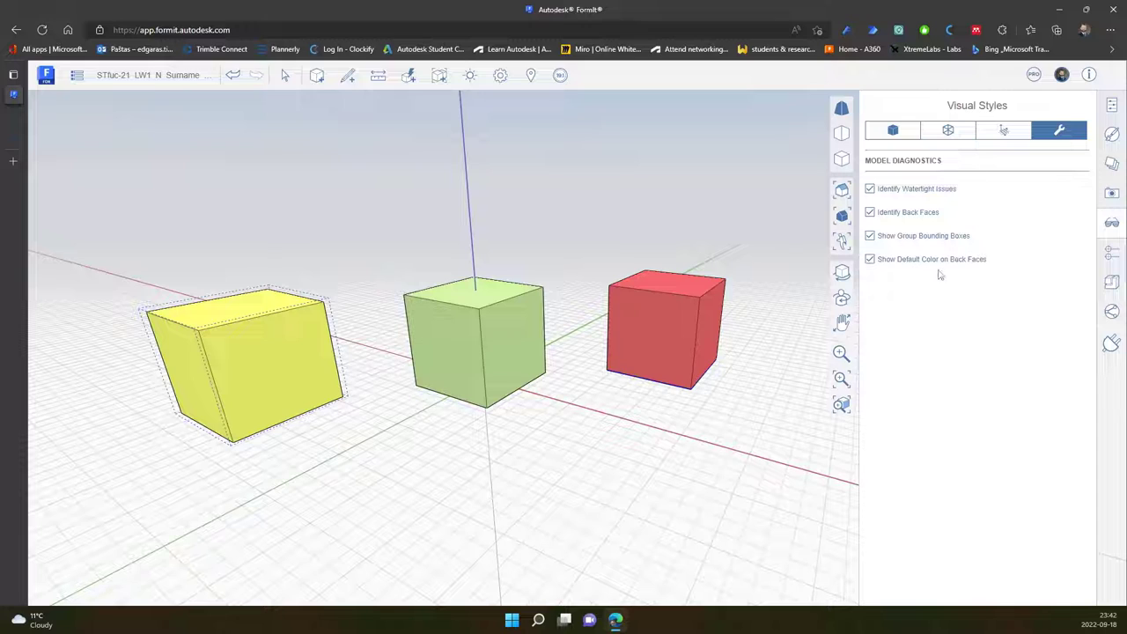
pyautogui.moveTo(976, 271)
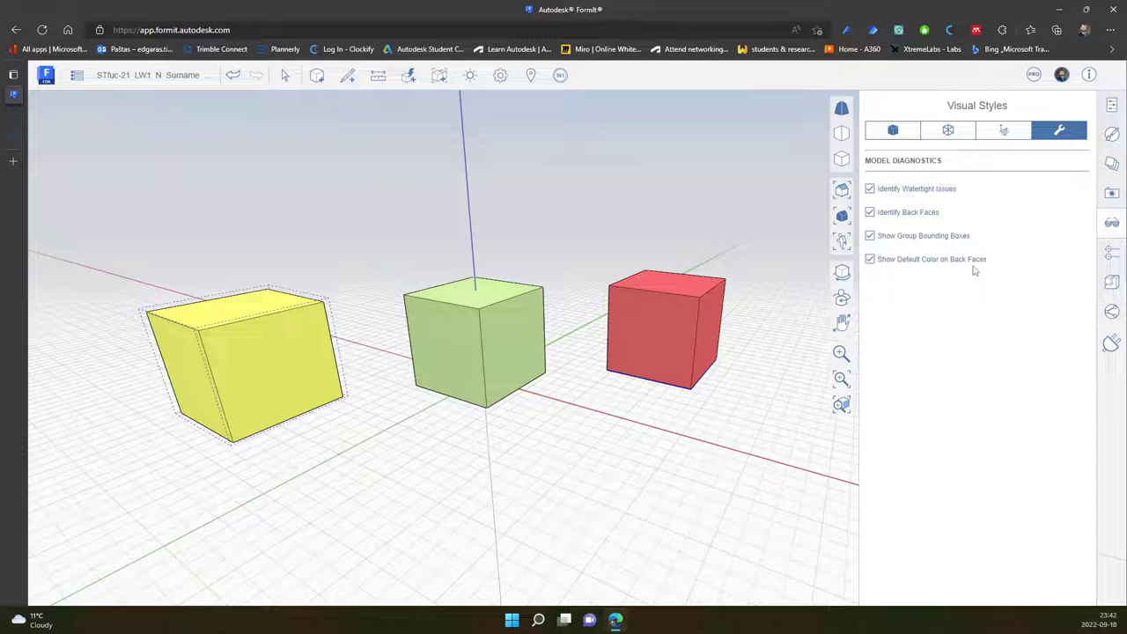
pyautogui.moveTo(1027, 243)
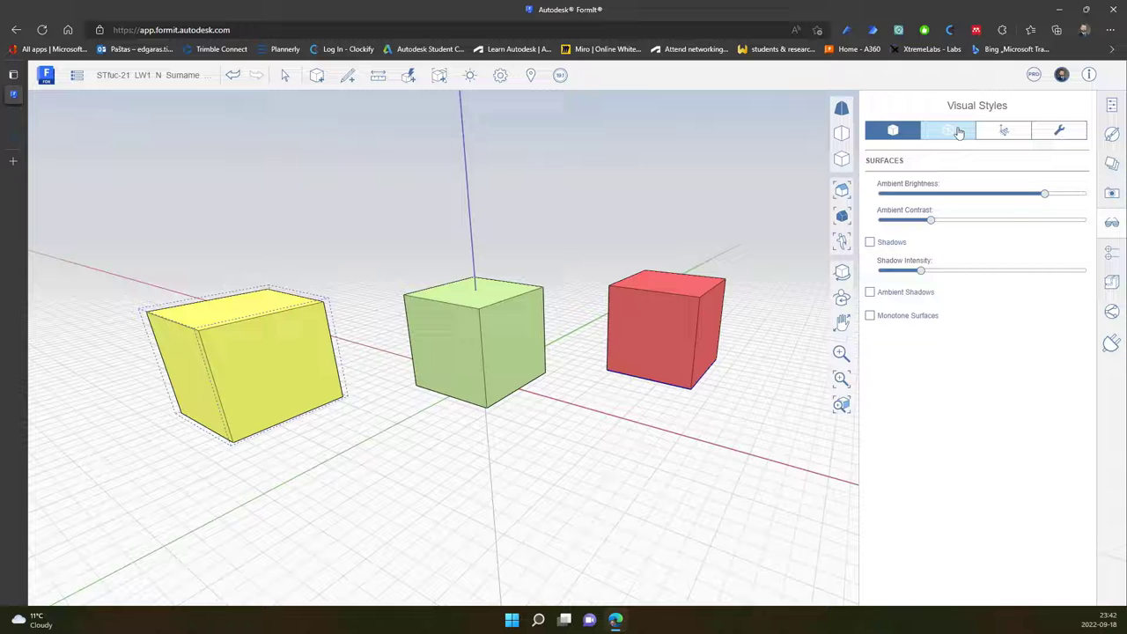
pyautogui.click(1004, 130)
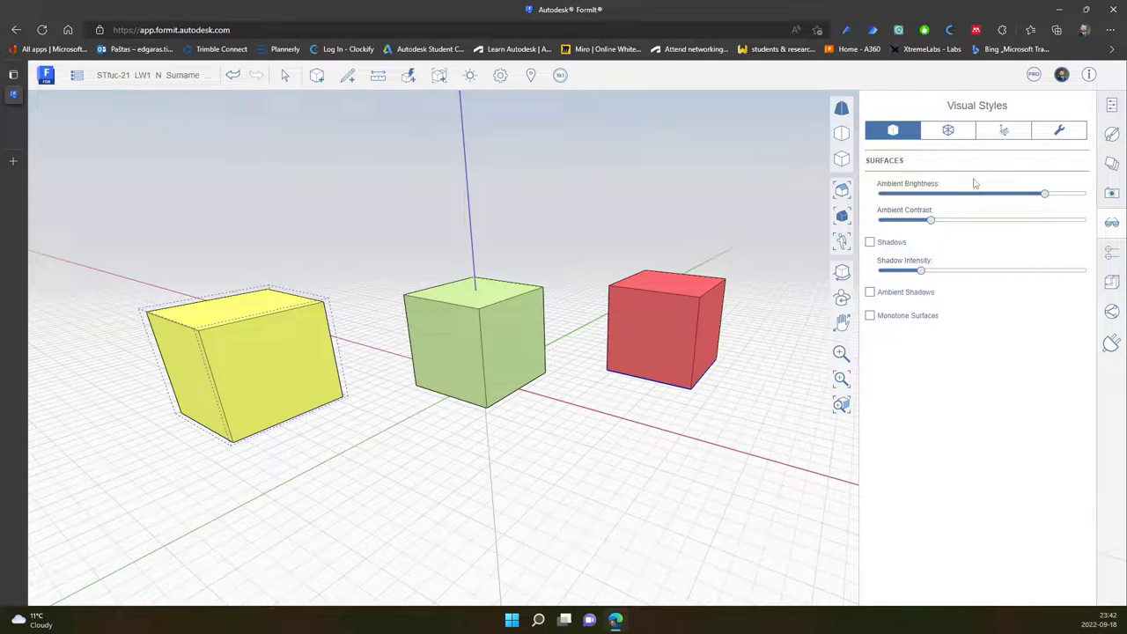
pyautogui.click(1060, 130)
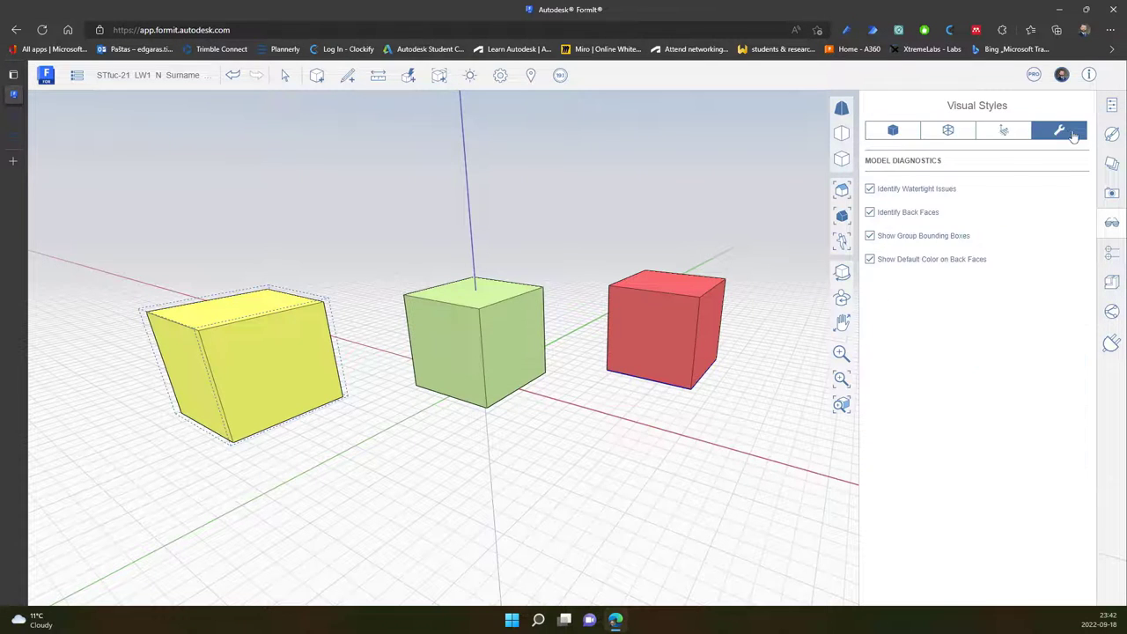